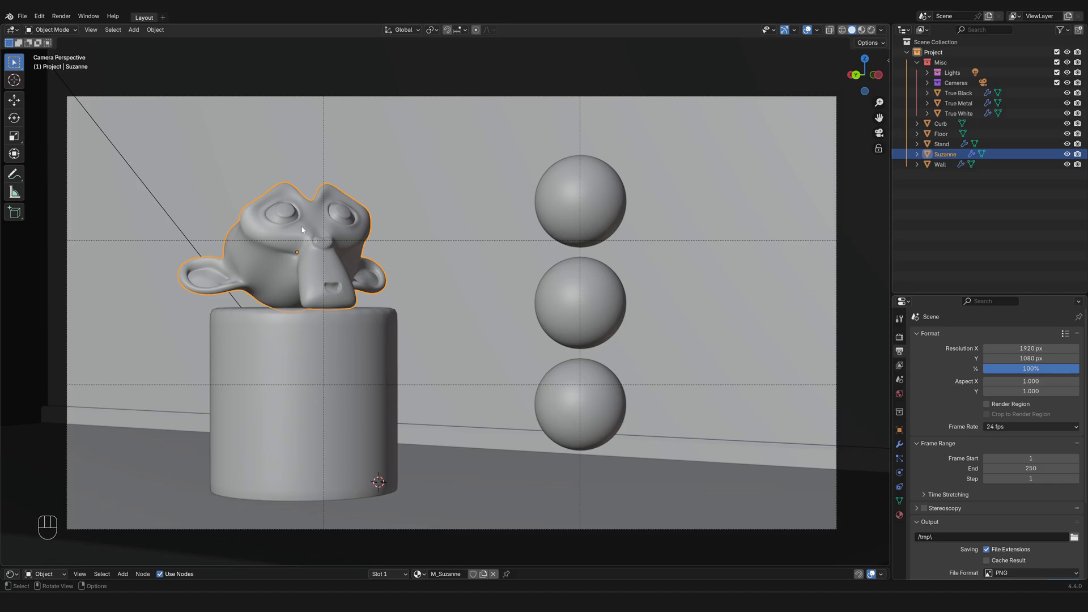
# Show Suzanne's location, rotation and scale in the sidebar Item tab
pyautogui.press('n')
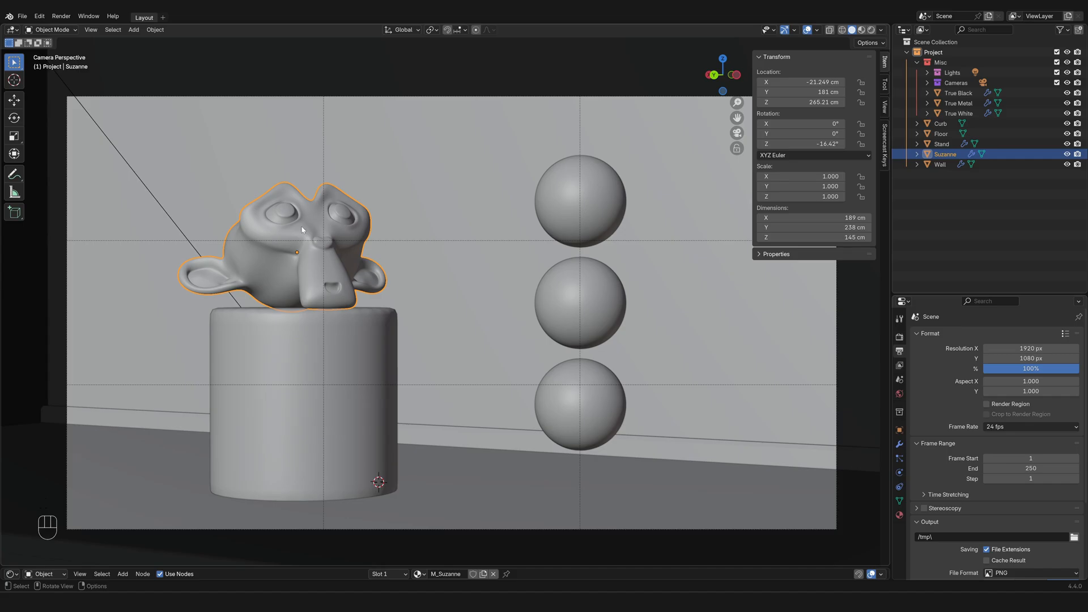
pyautogui.moveTo(243, 433)
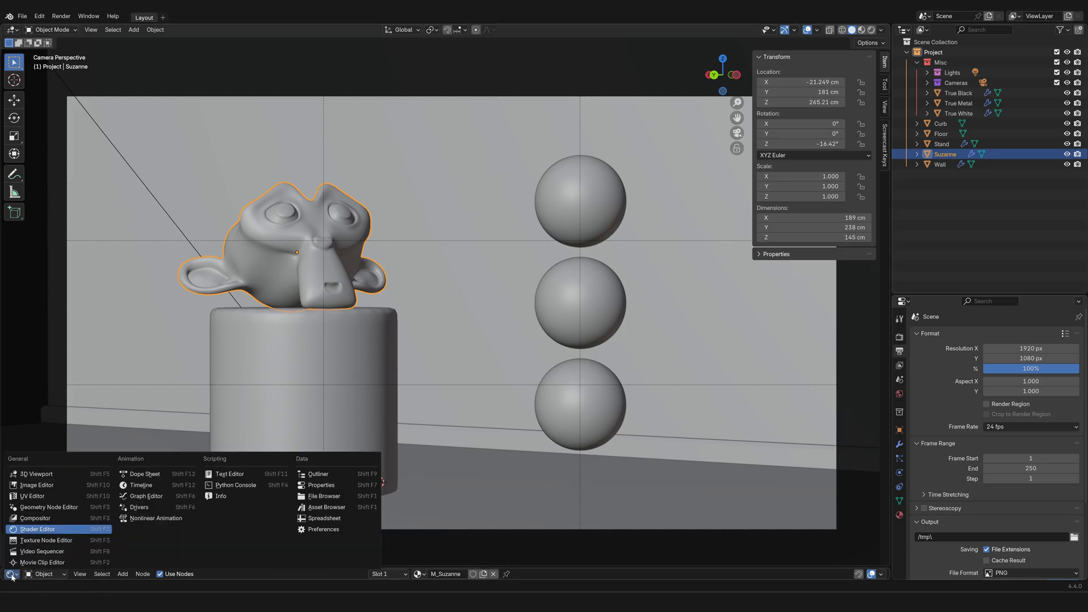
pyautogui.moveTo(127, 529)
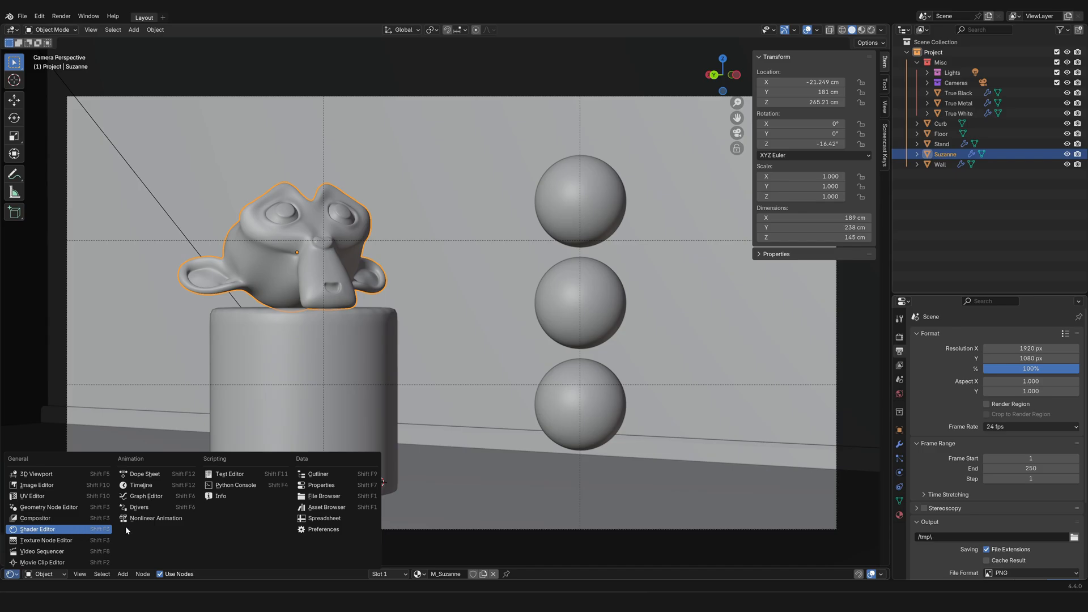
# Switch the bottom editor area to the Timeline
pyautogui.click(140, 484)
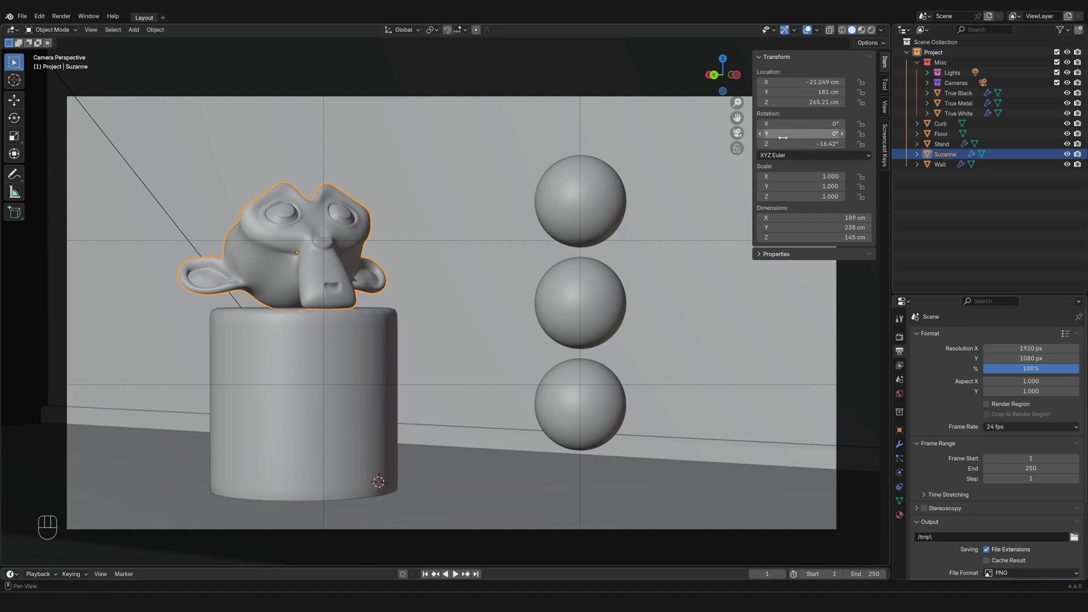
pyautogui.moveTo(802, 143)
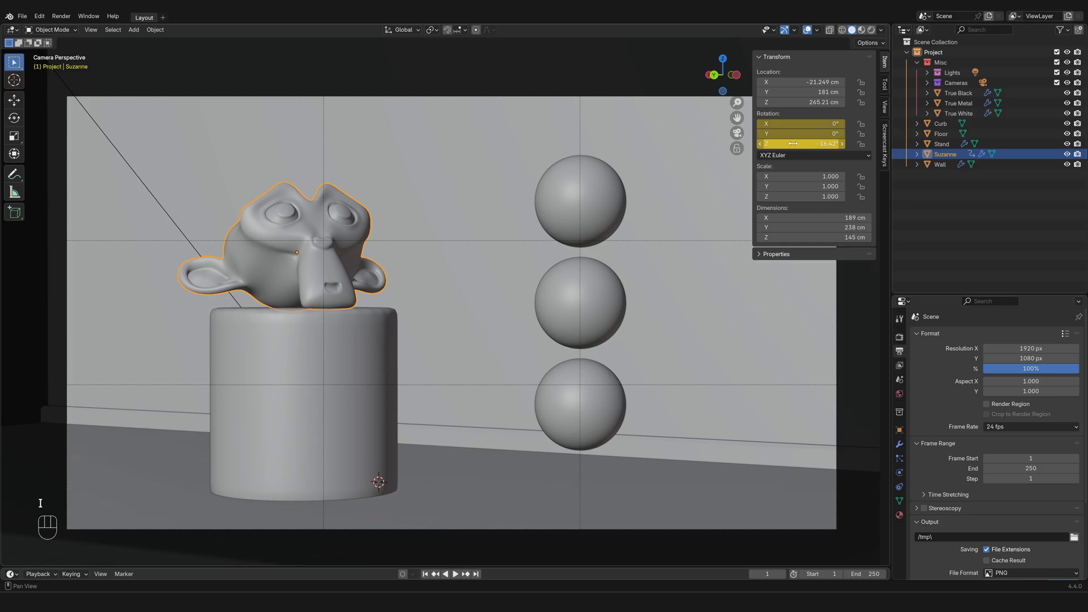
pyautogui.moveTo(46, 517)
pyautogui.write('360')
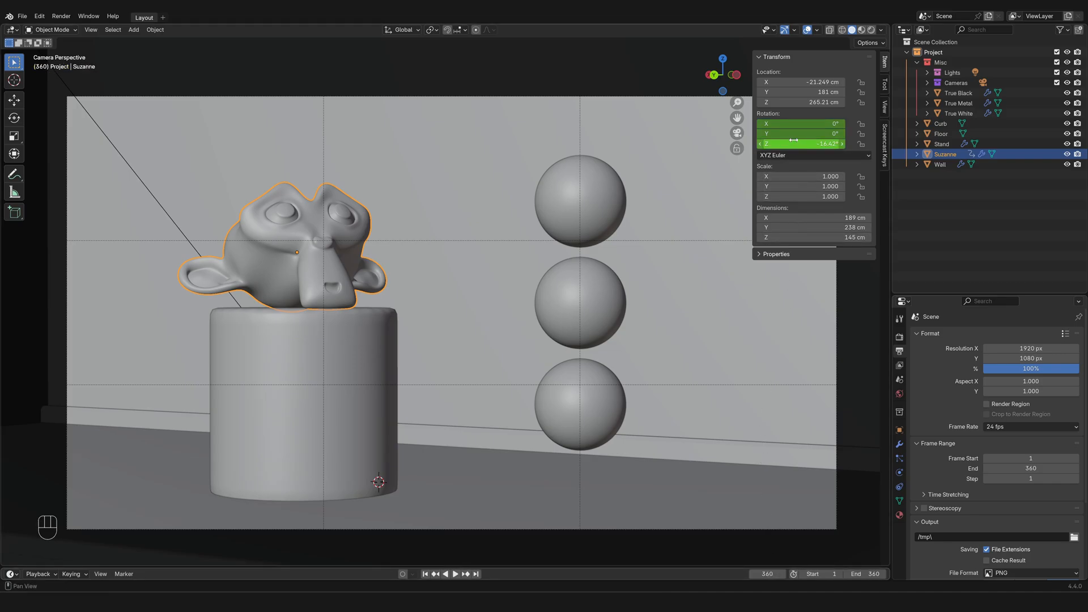
pyautogui.moveTo(801, 144)
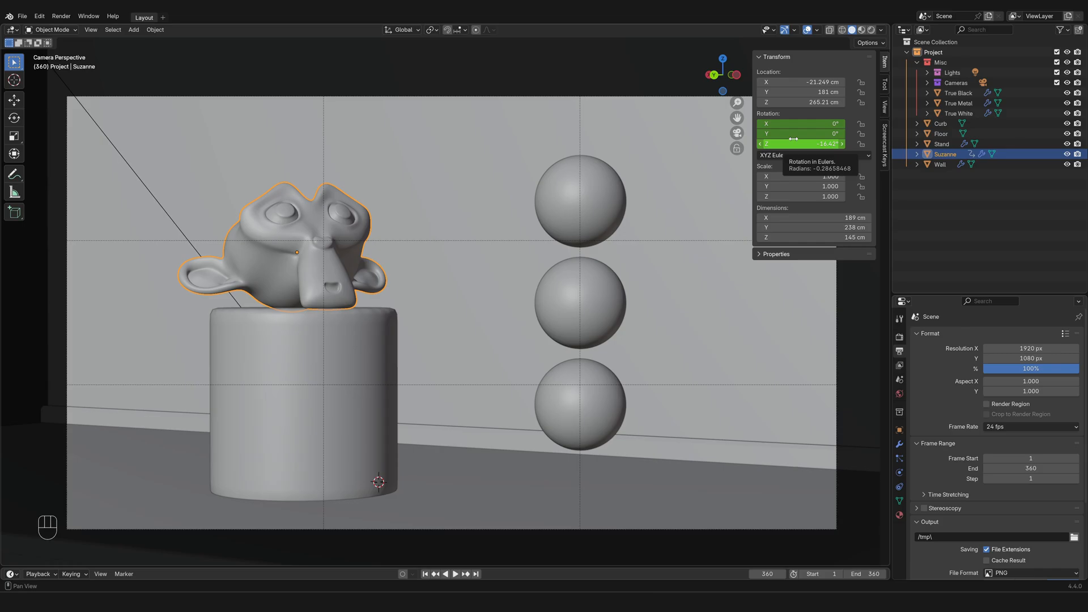
# Enter Suzanne's new Z rotation of 343.58° at frame 360
pyautogui.click(800, 144)
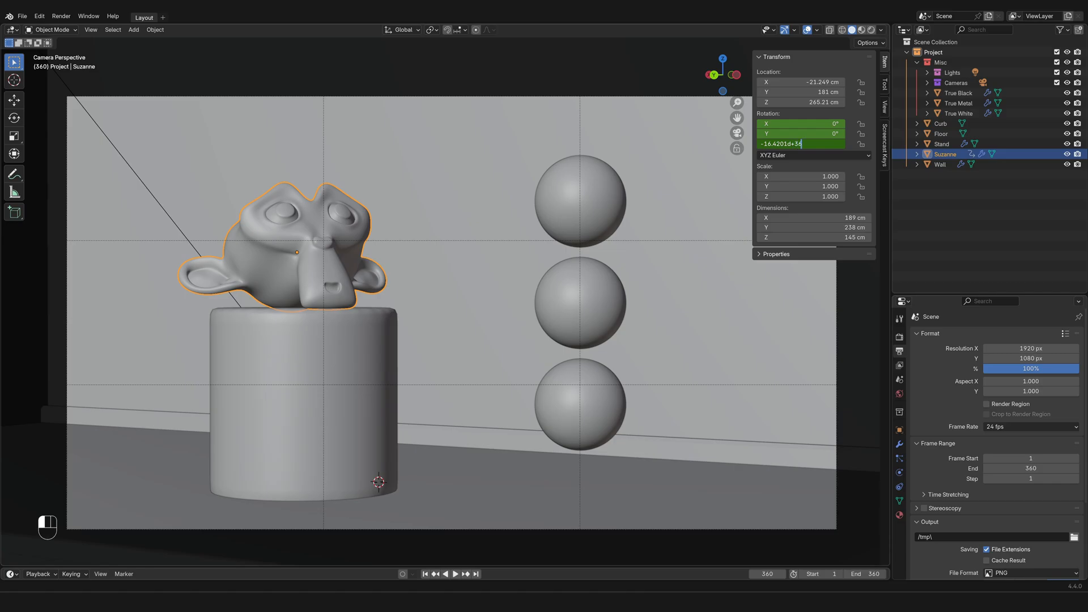
pyautogui.write('0')
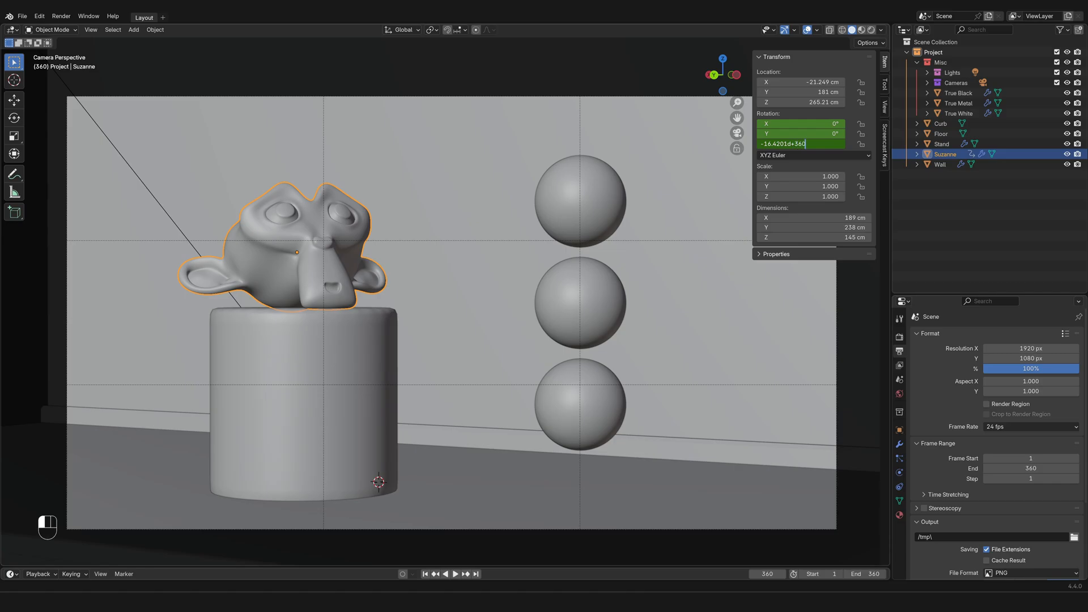
pyautogui.press('Return')
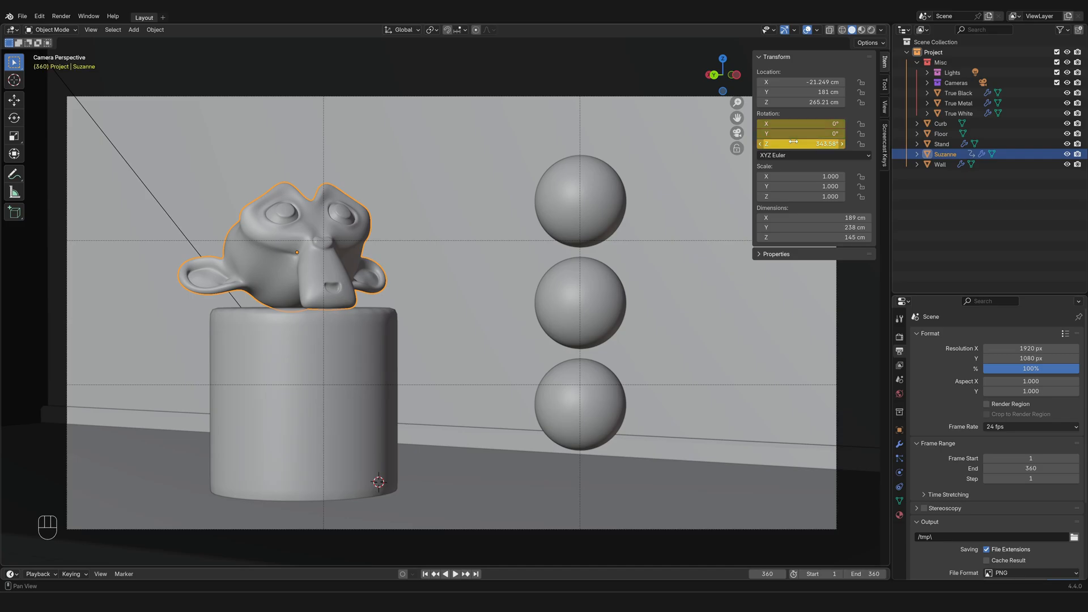
pyautogui.moveTo(899, 352)
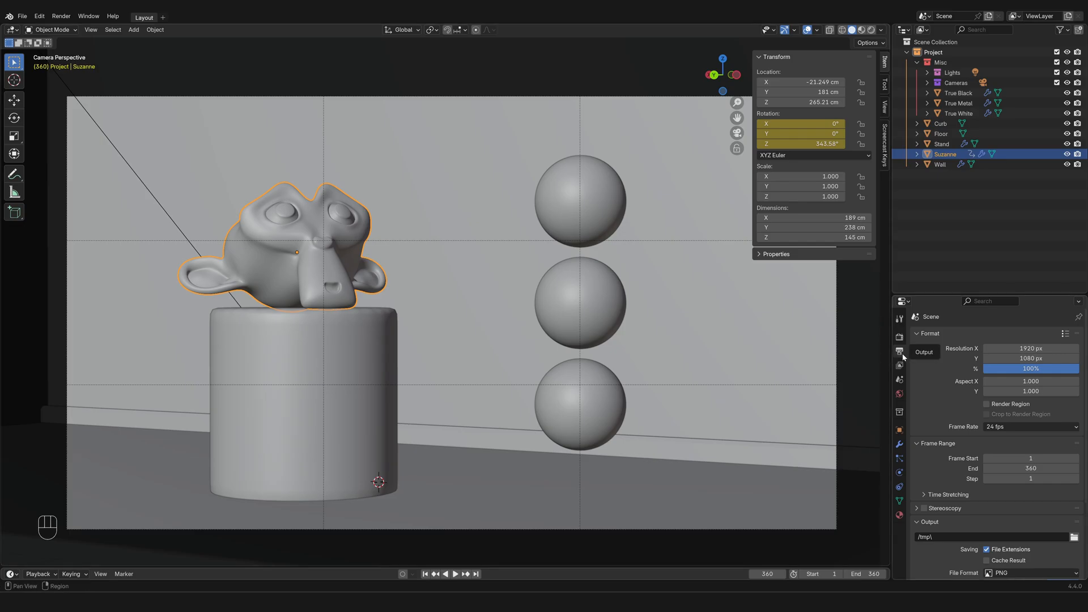
pyautogui.moveTo(900, 352)
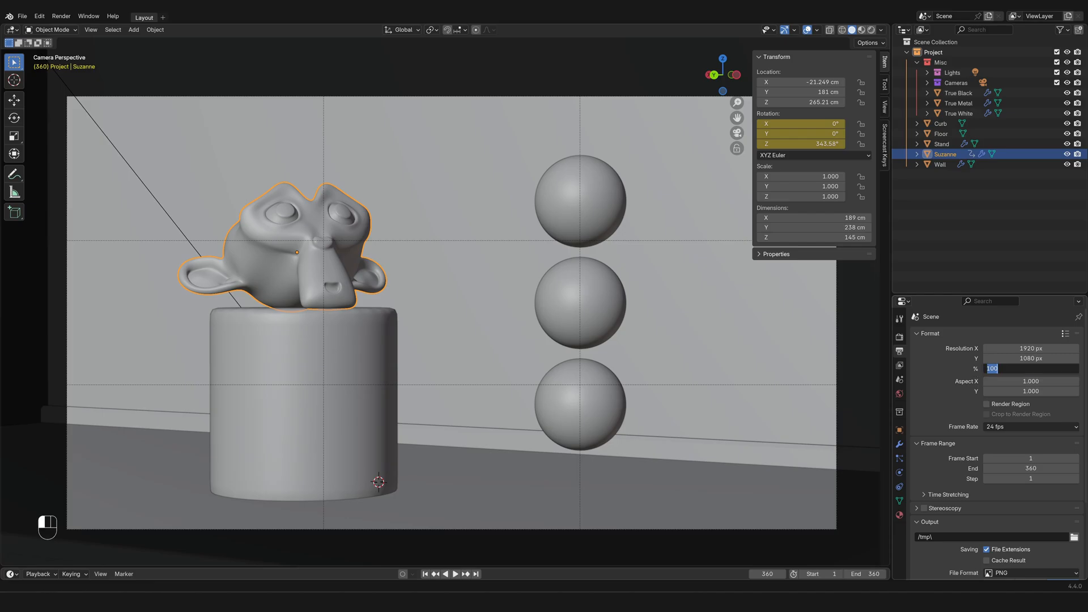
# Set resolution scale to 25%, clear the output path, and choose FFmpeg Video format
pyautogui.write('25')
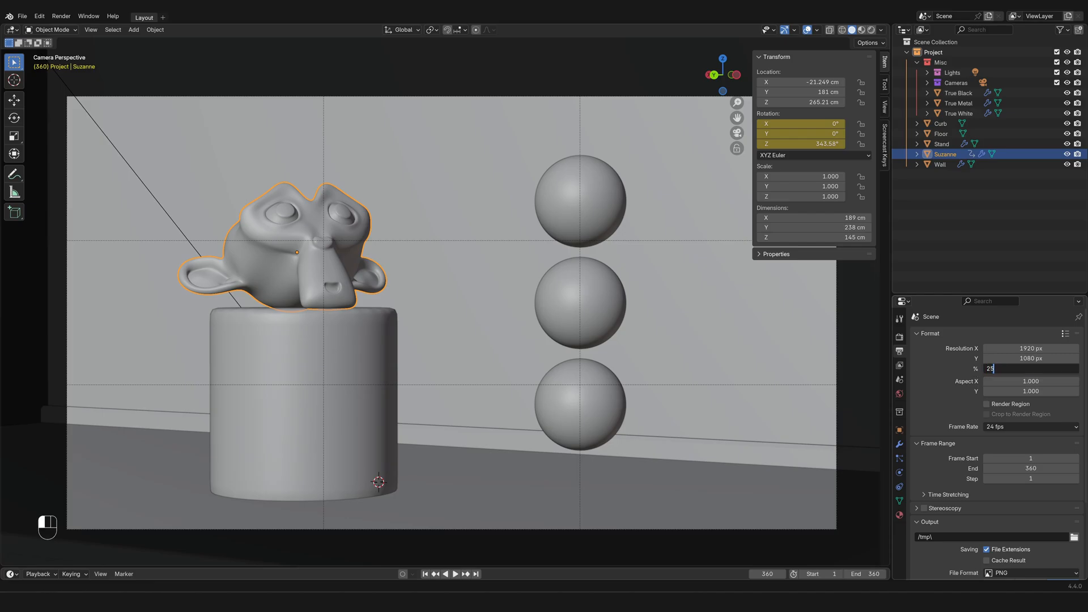
pyautogui.press('Return')
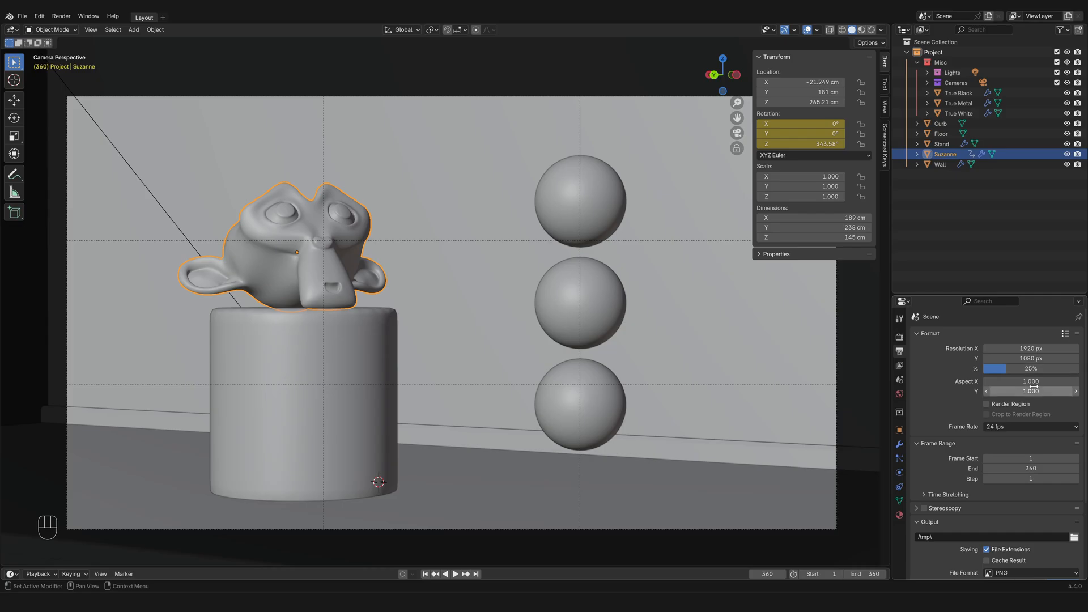
pyautogui.moveTo(995, 537)
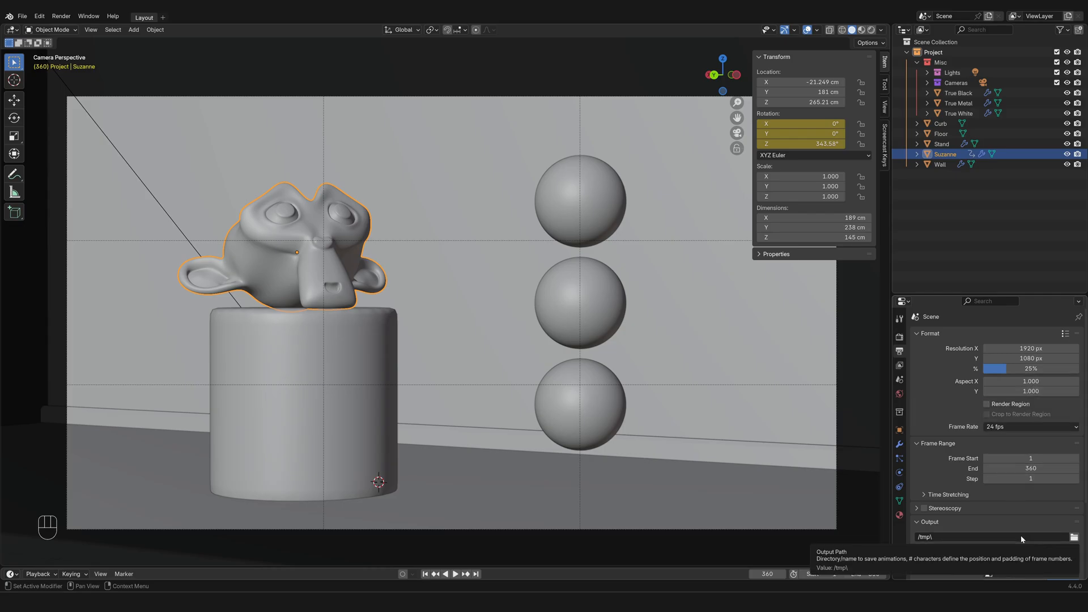
pyautogui.click(1074, 536)
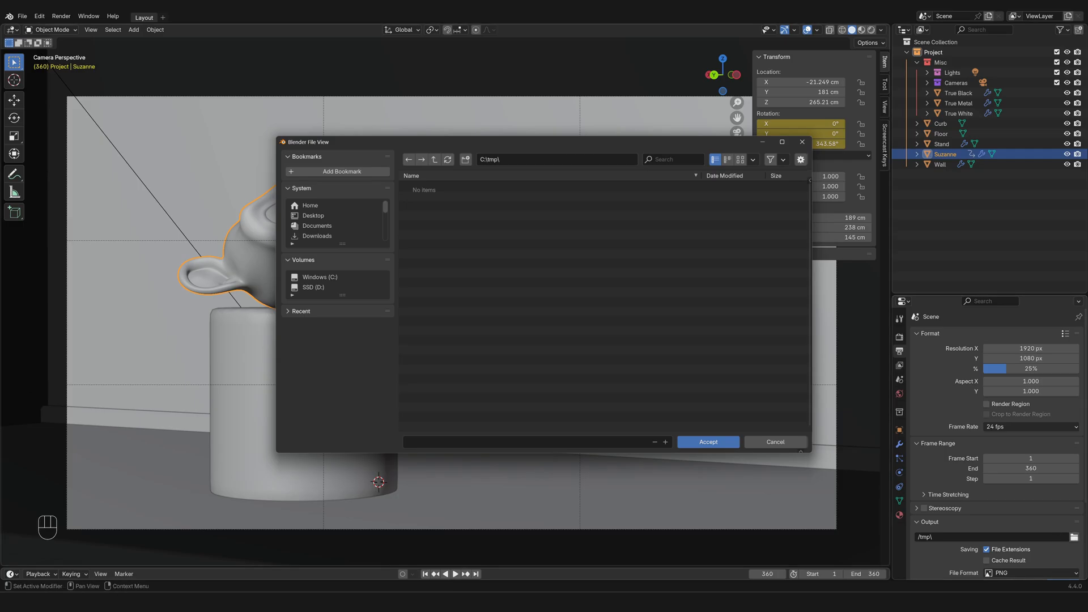
pyautogui.click(774, 442)
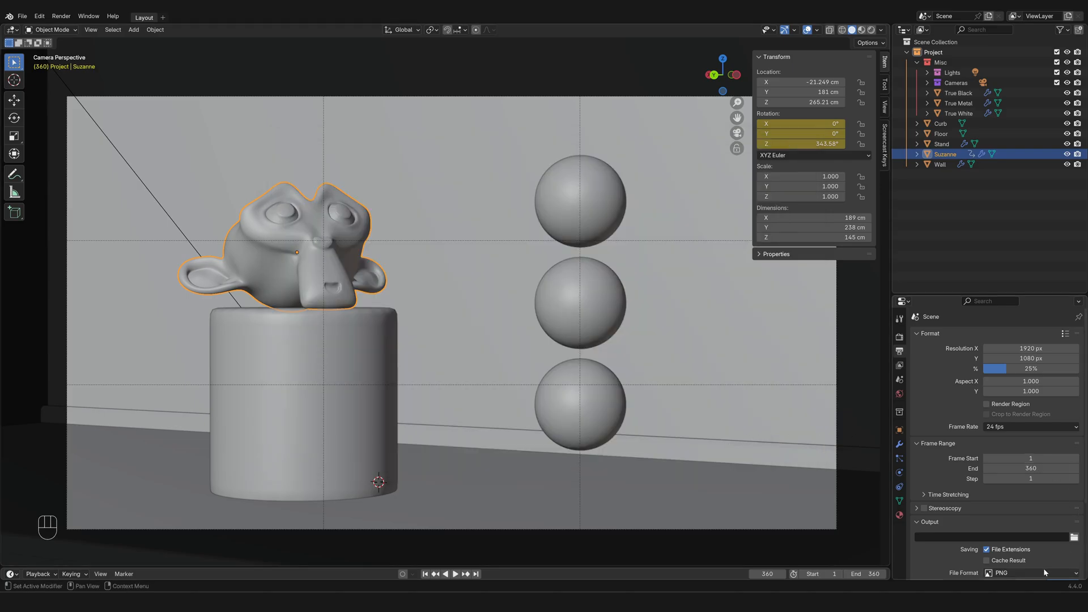
pyautogui.click(1031, 572)
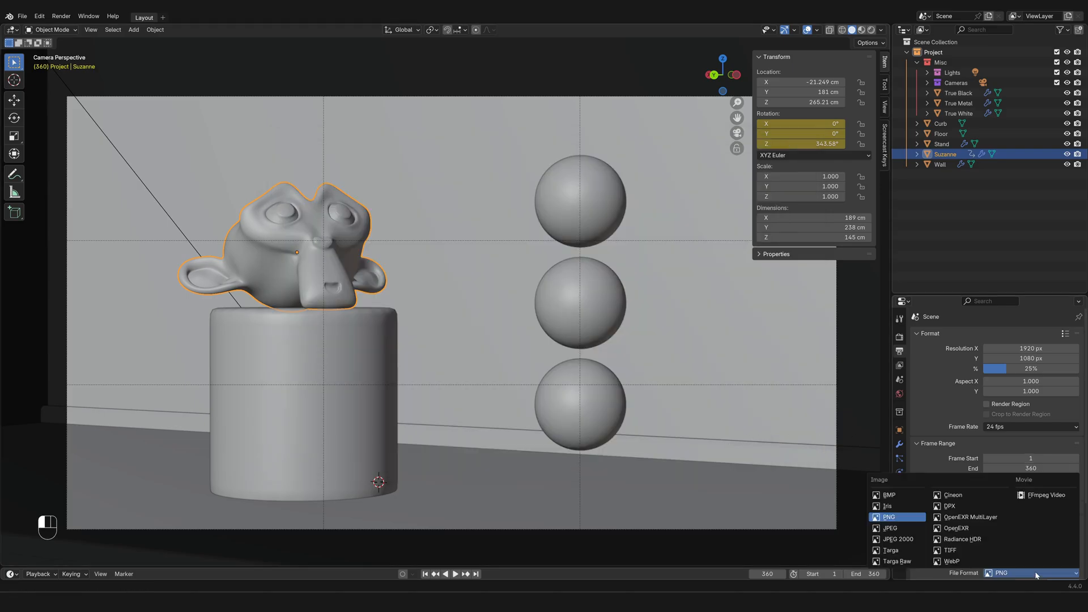
pyautogui.moveTo(1043, 495)
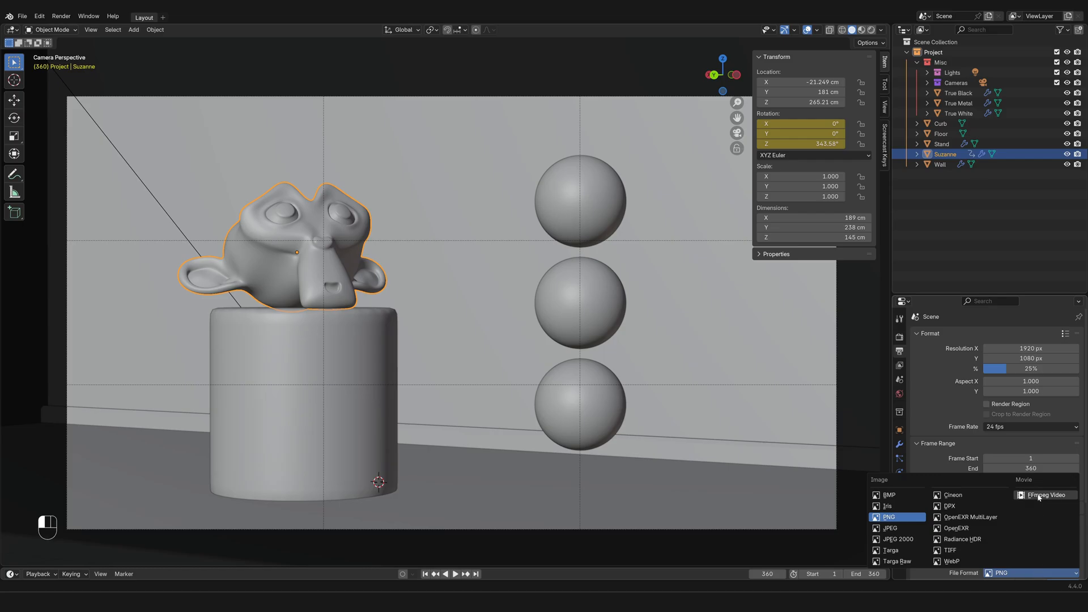
pyautogui.click(1045, 494)
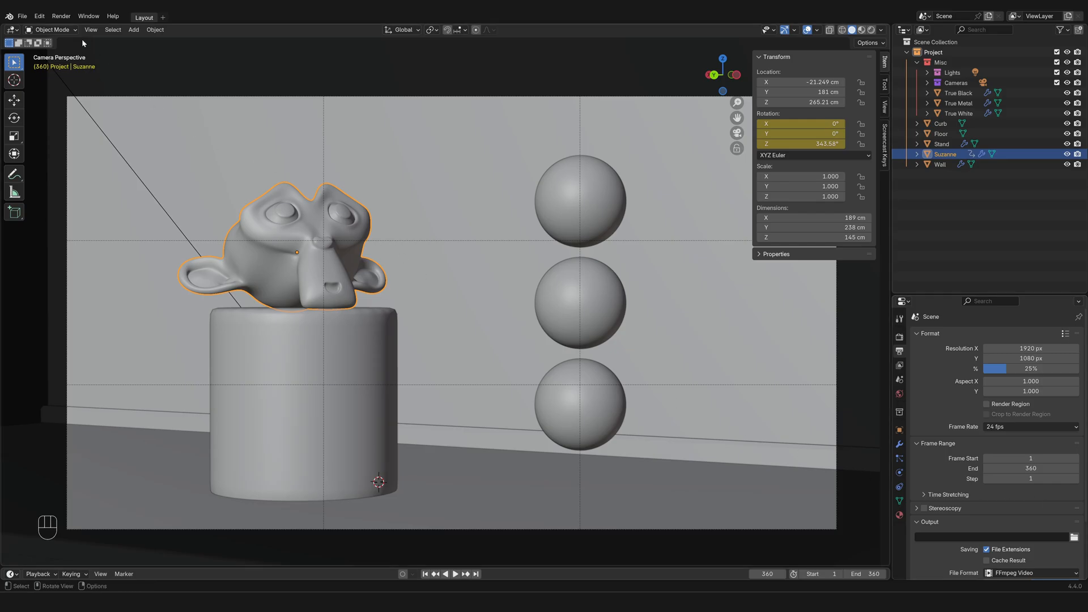
# Render the spinning Suzanne animation with Render > Render Animation
pyautogui.click(61, 16)
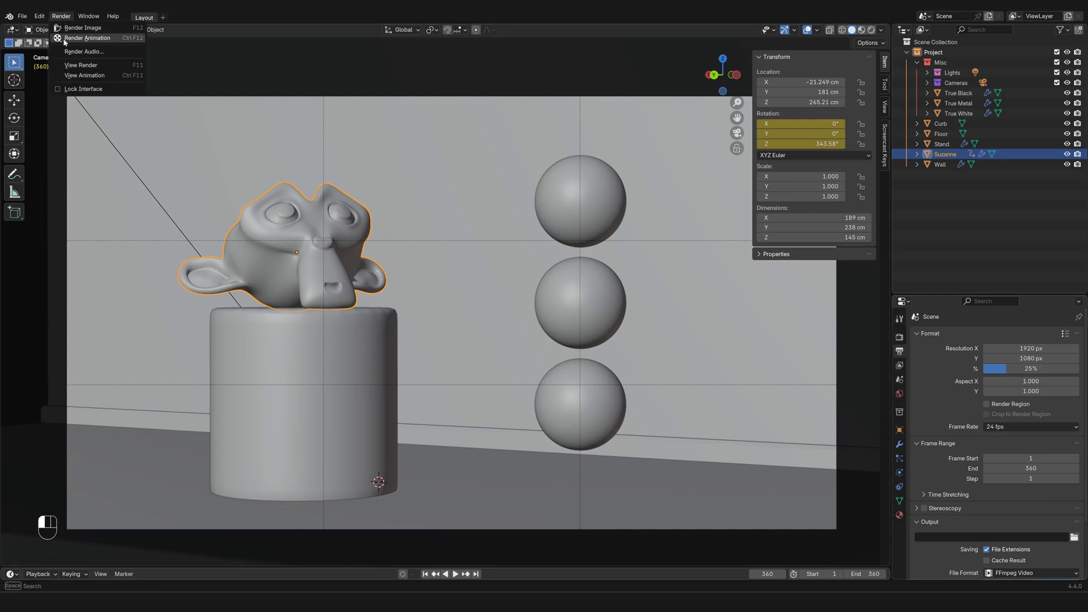
pyautogui.click(82, 28)
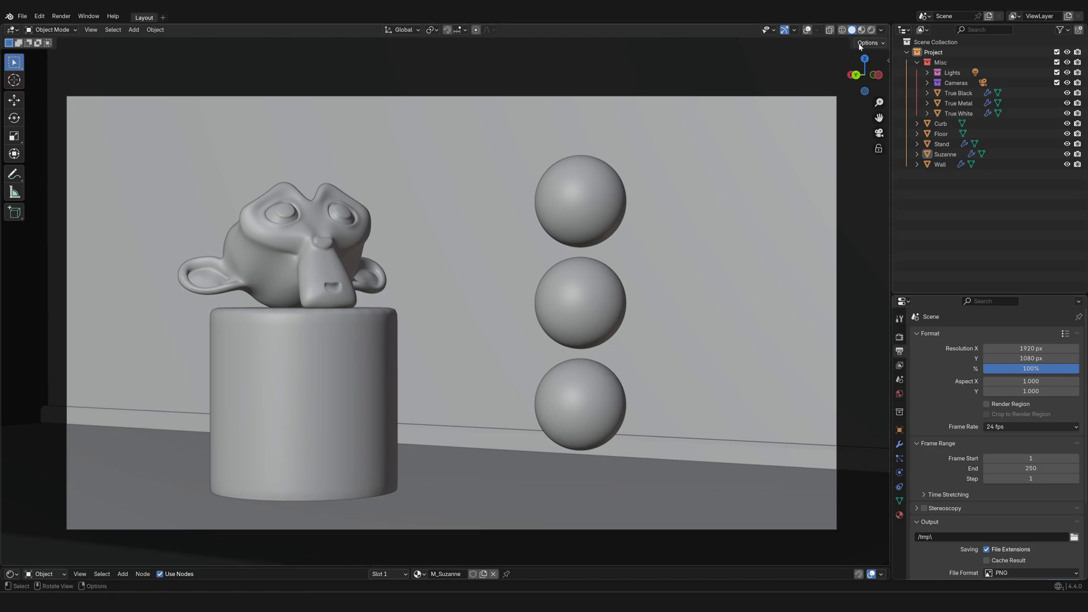
pyautogui.moveTo(808, 40)
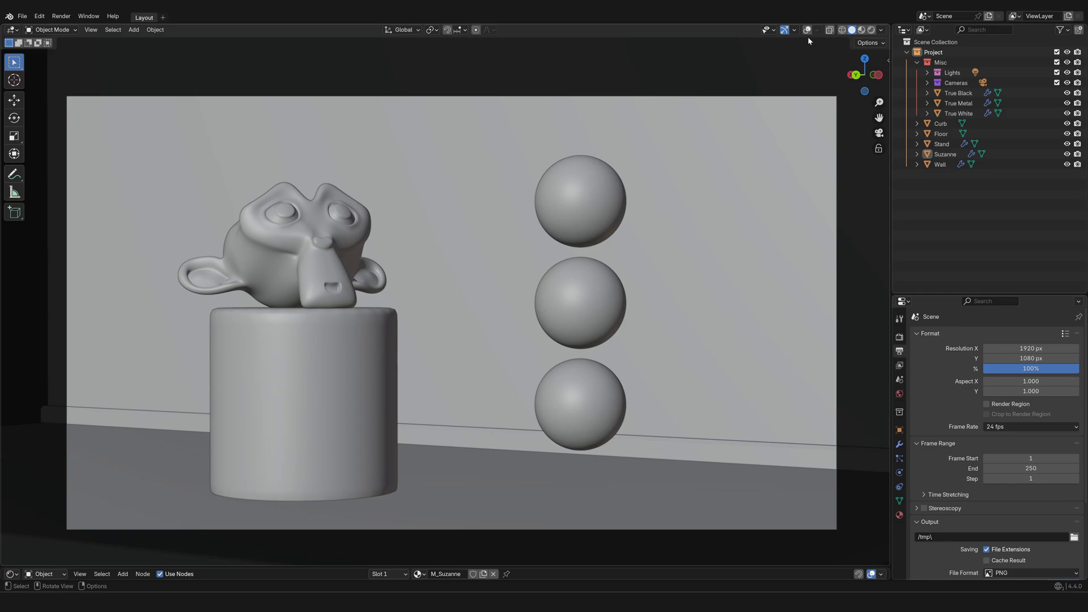
pyautogui.moveTo(807, 30)
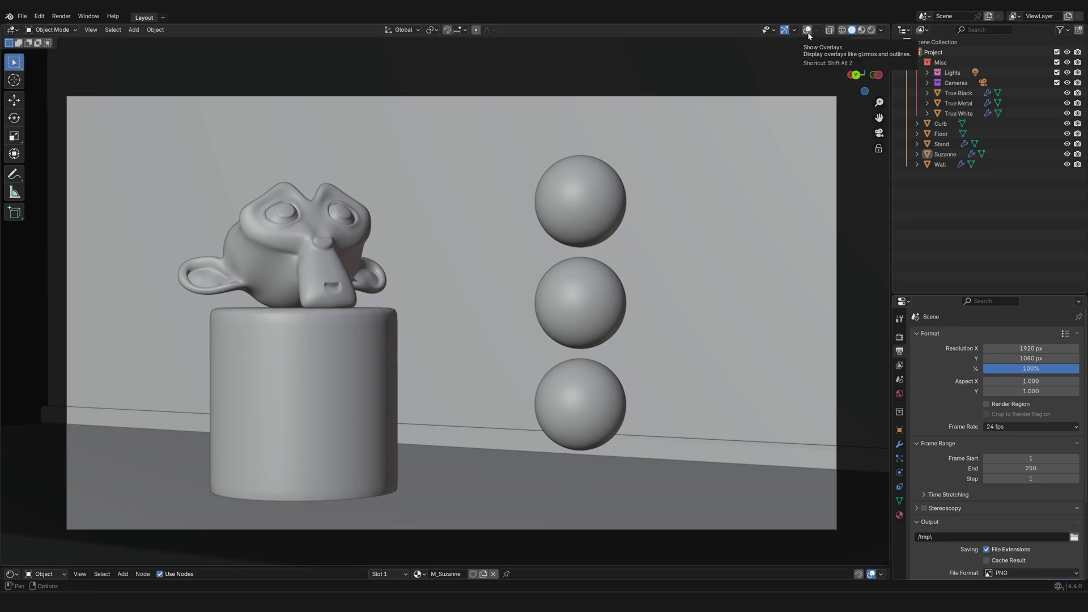
# Turn viewport overlays back on and show Suzanne's transform values in the sidebar
pyautogui.click(807, 30)
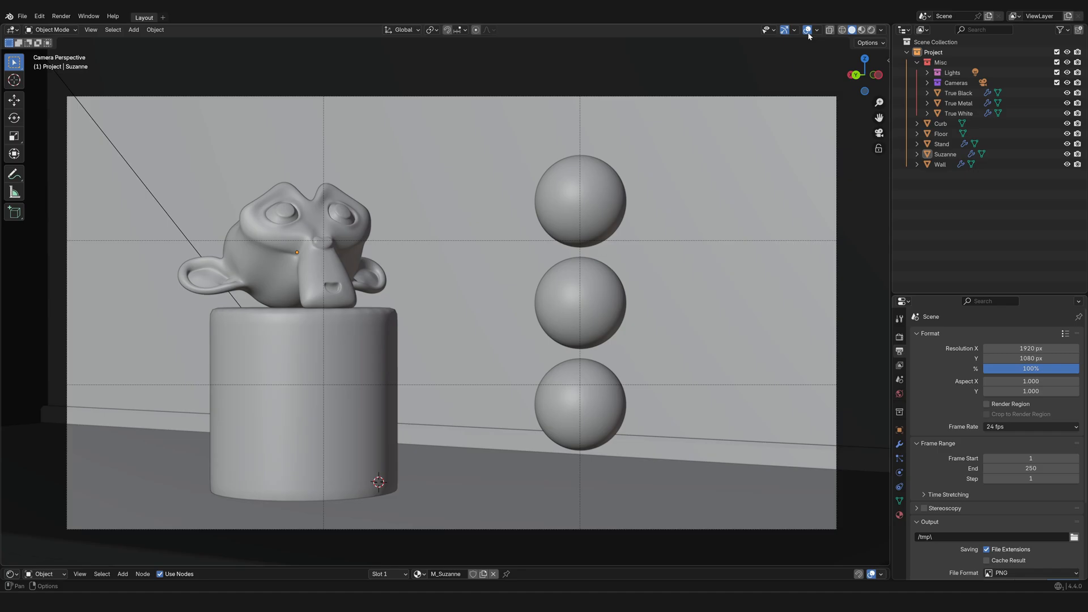
pyautogui.moveTo(807, 29)
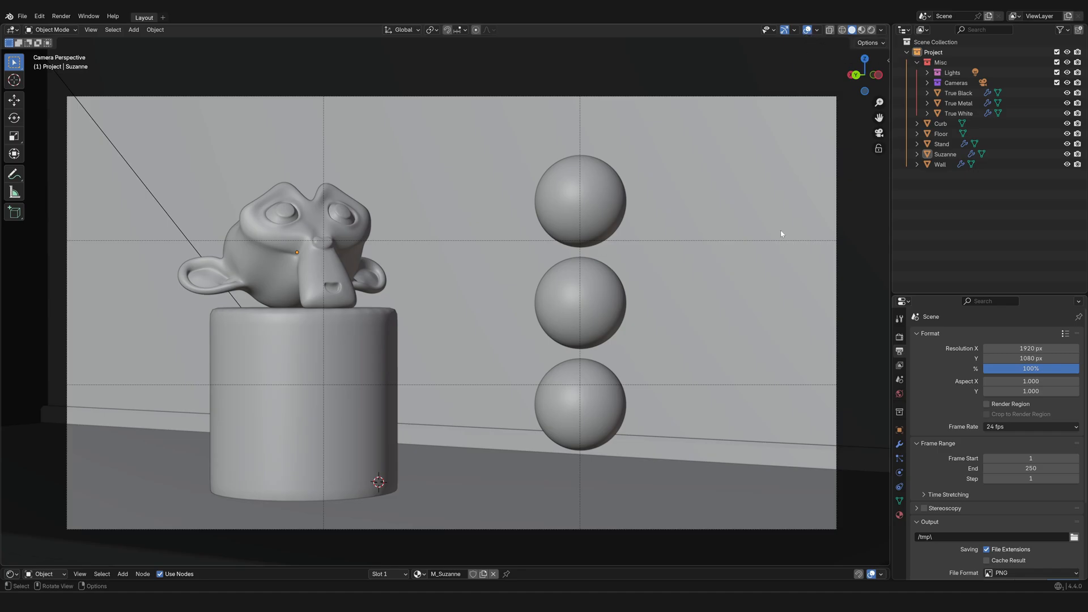
pyautogui.moveTo(291, 259)
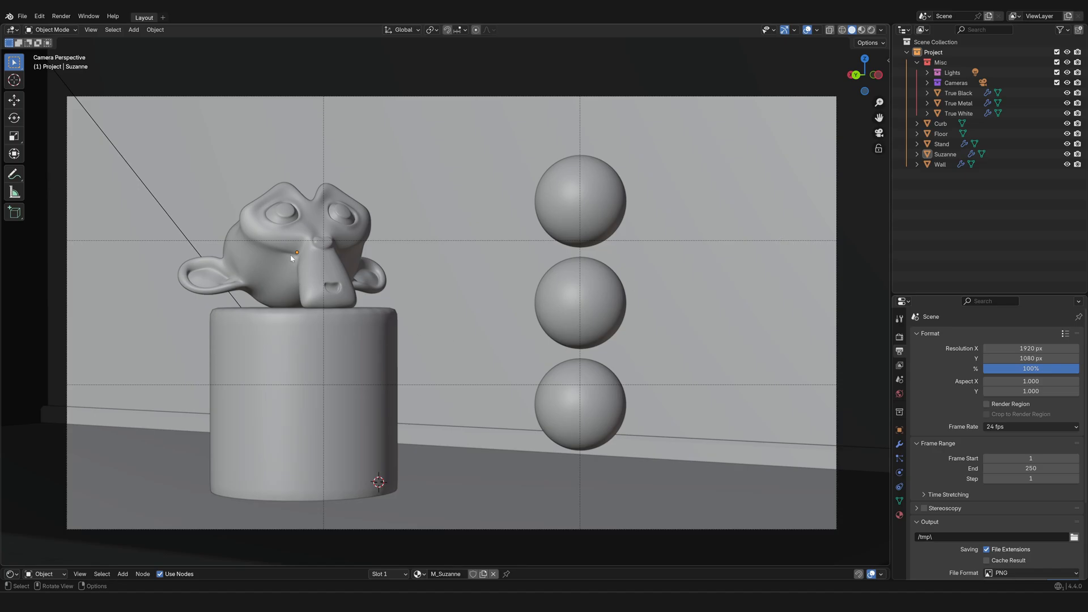
pyautogui.moveTo(349, 265)
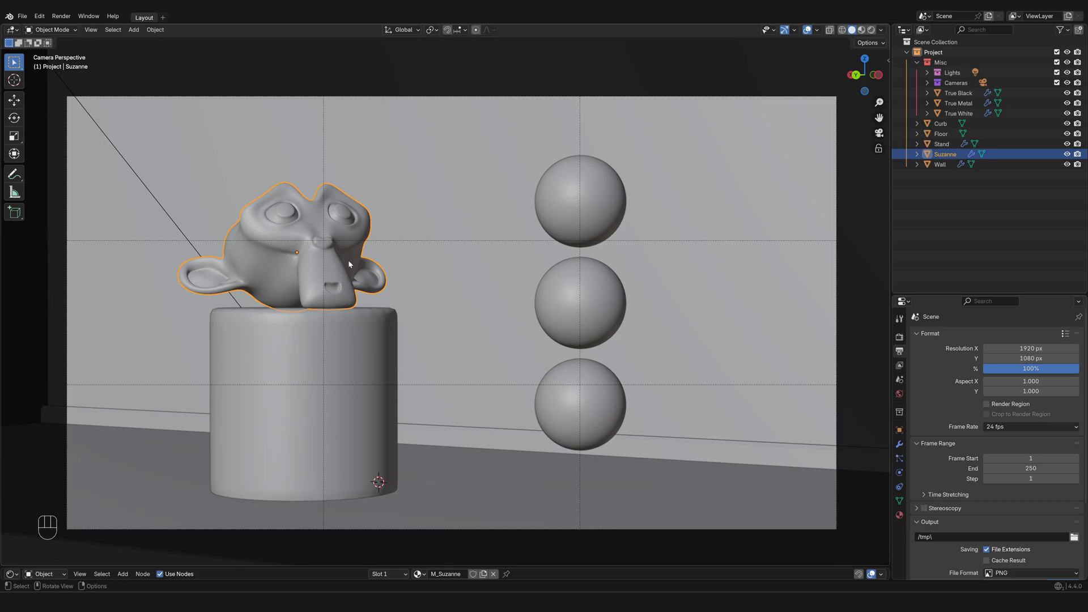
pyautogui.press('n')
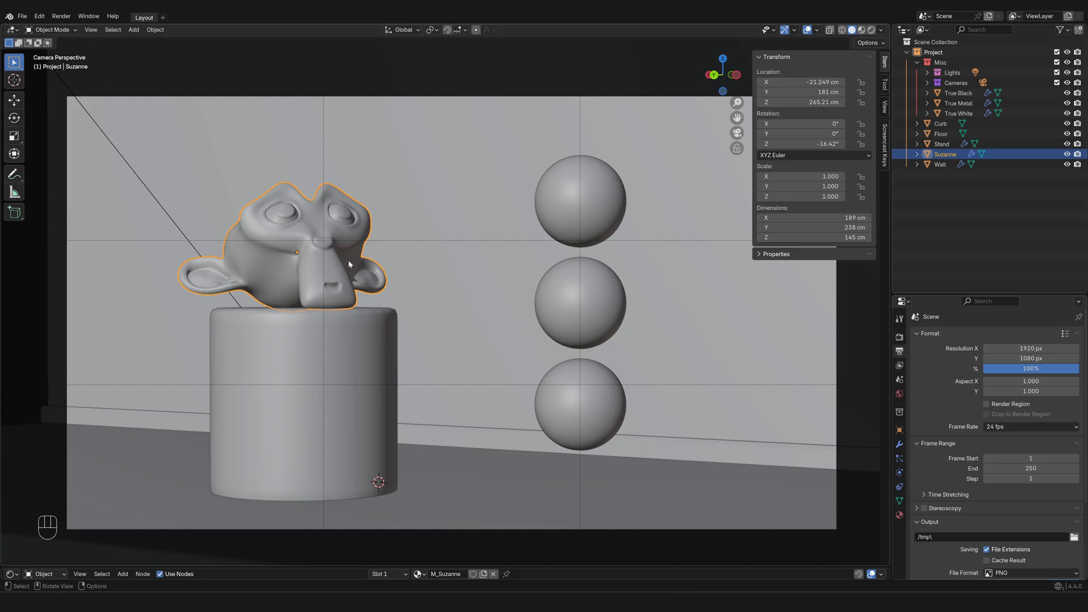
pyautogui.moveTo(320, 290)
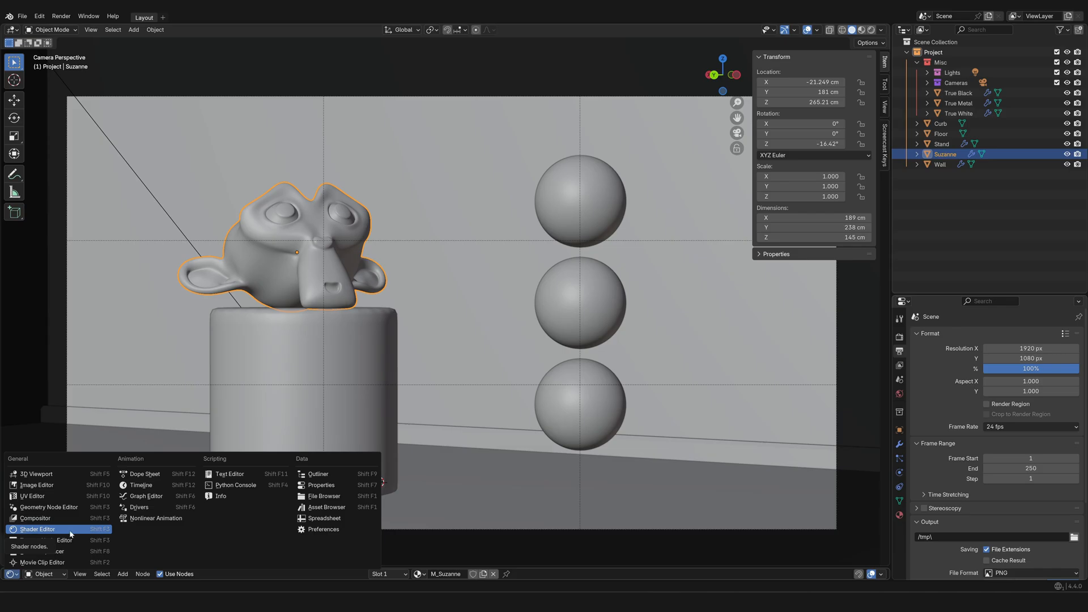
# Change the bottom Shader Editor into the Timeline
pyautogui.click(141, 485)
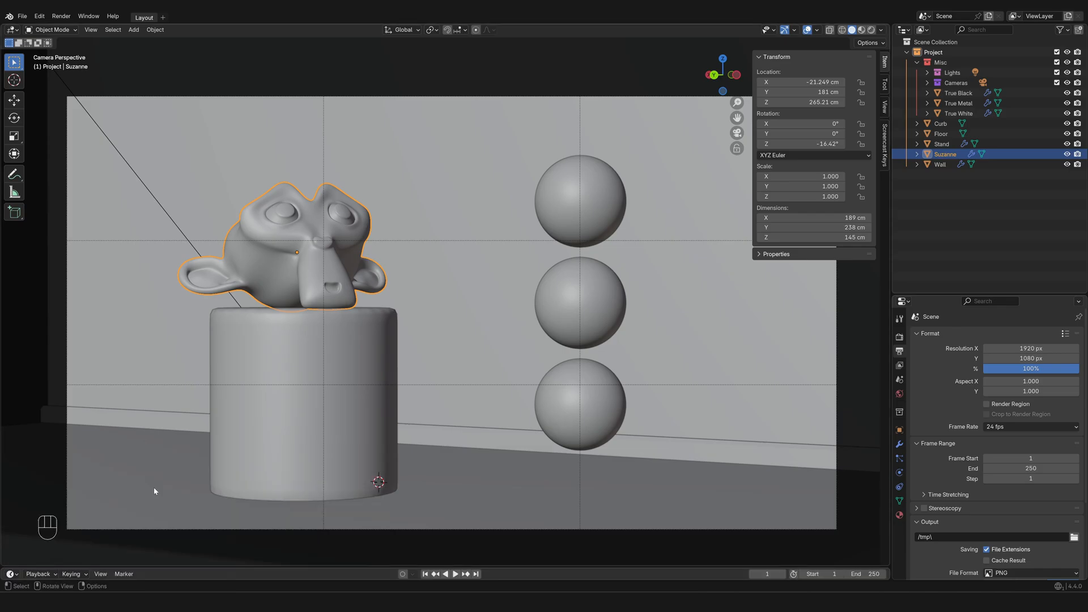
pyautogui.moveTo(859, 536)
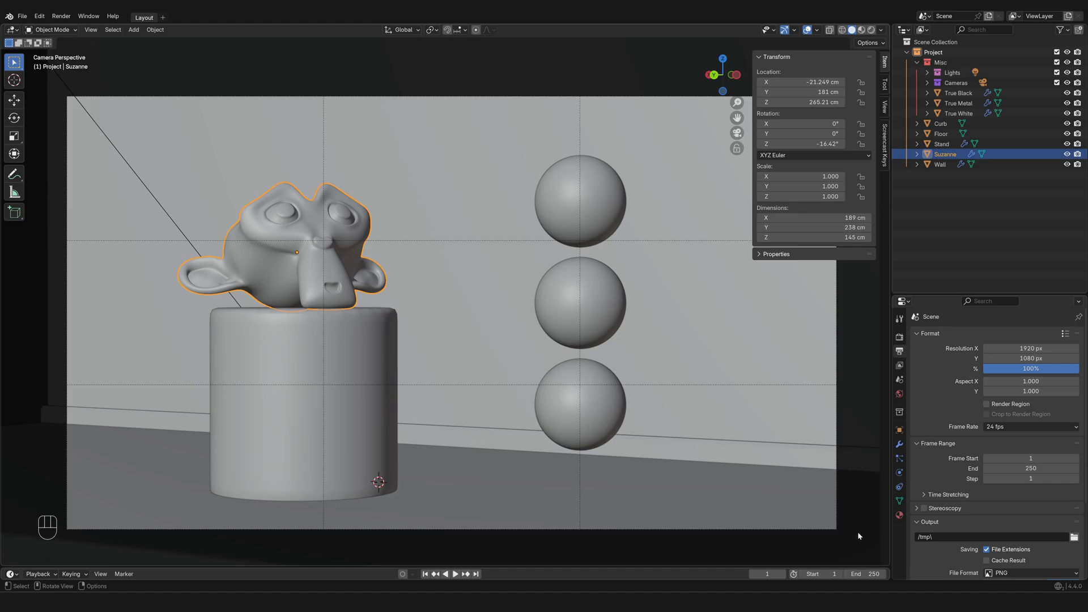
pyautogui.moveTo(770, 575)
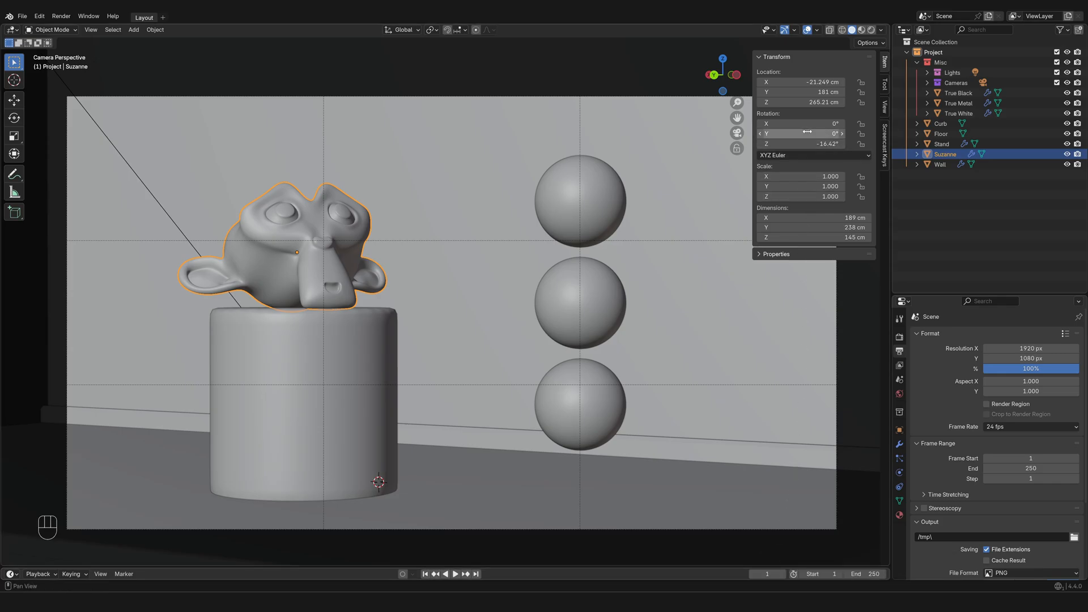
pyautogui.moveTo(807, 133)
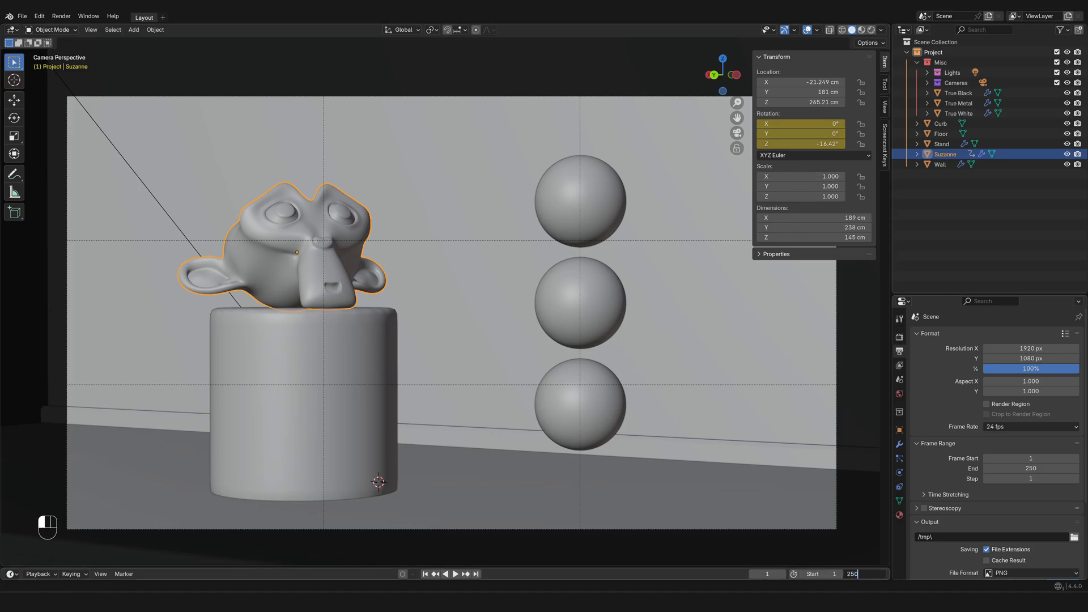
# Set the Timeline end frame to 360
pyautogui.press('Backspace')
pyautogui.write('360')
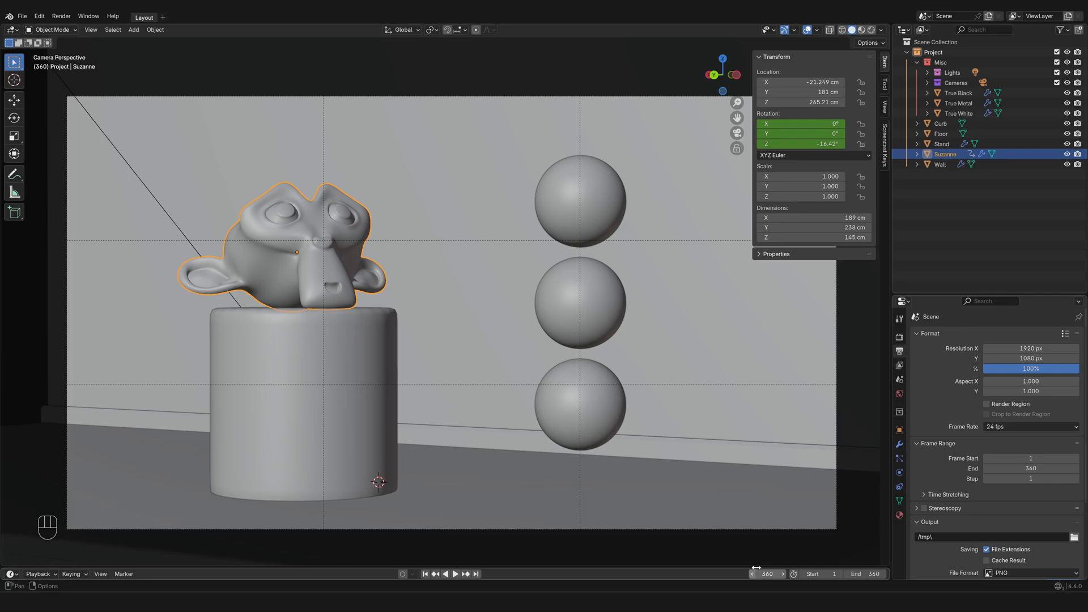
pyautogui.moveTo(802, 143)
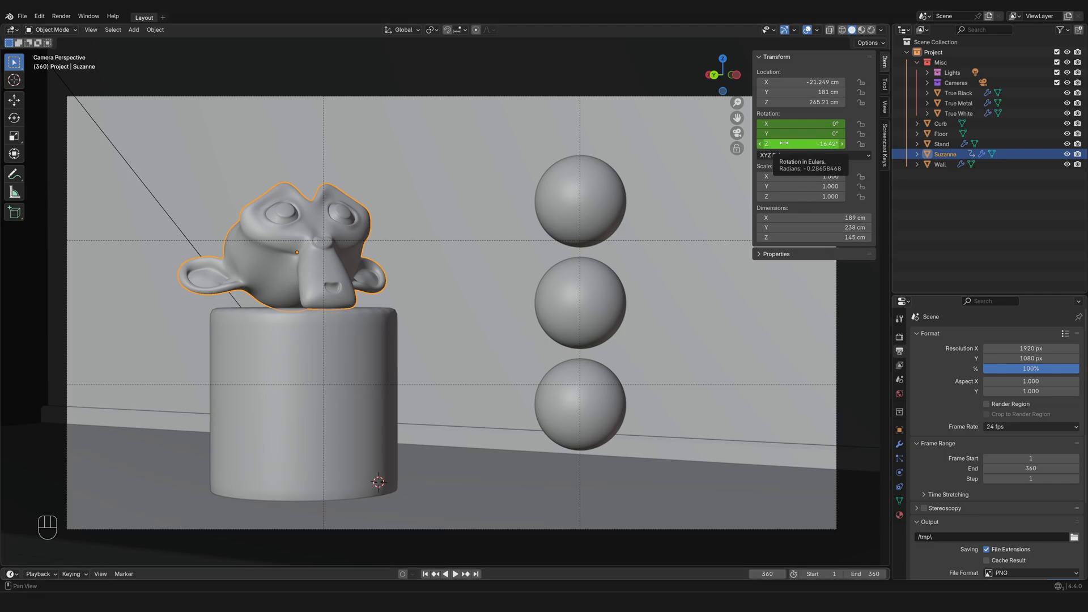
pyautogui.moveTo(800, 144)
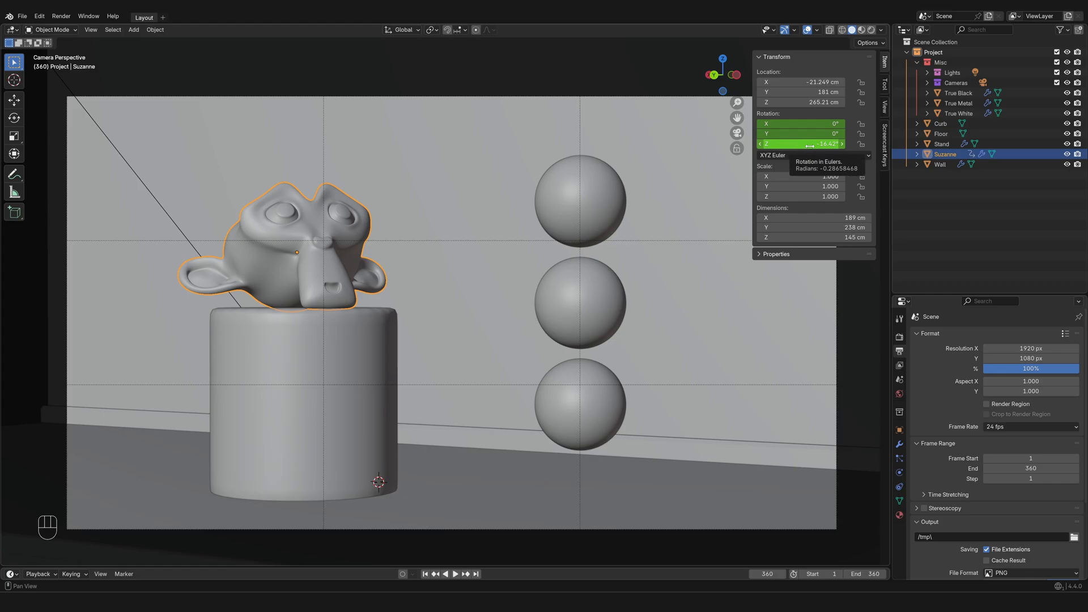
pyautogui.moveTo(810, 143)
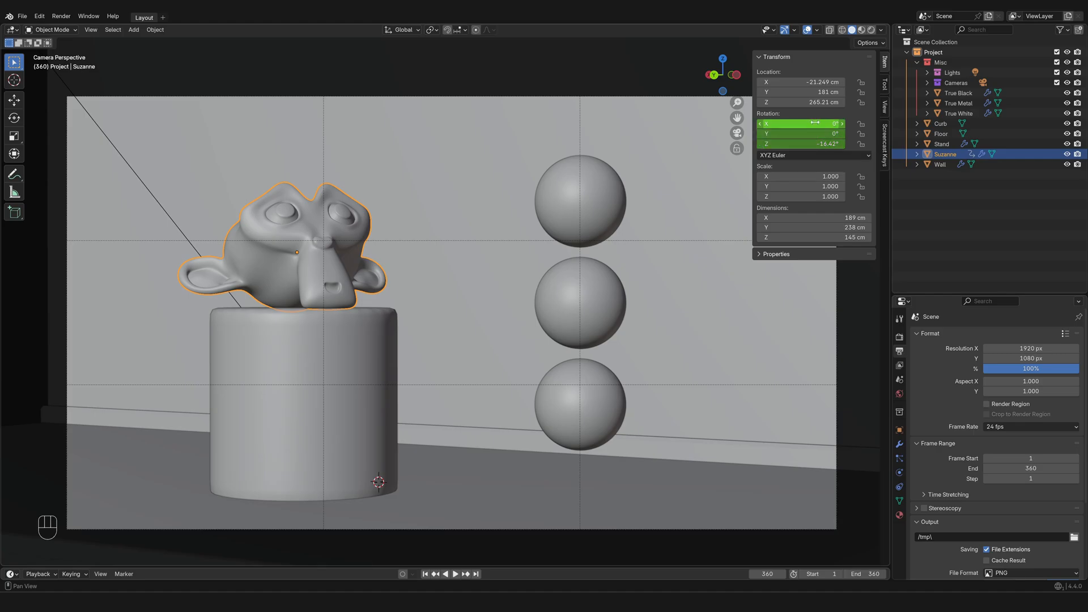
pyautogui.moveTo(801, 144)
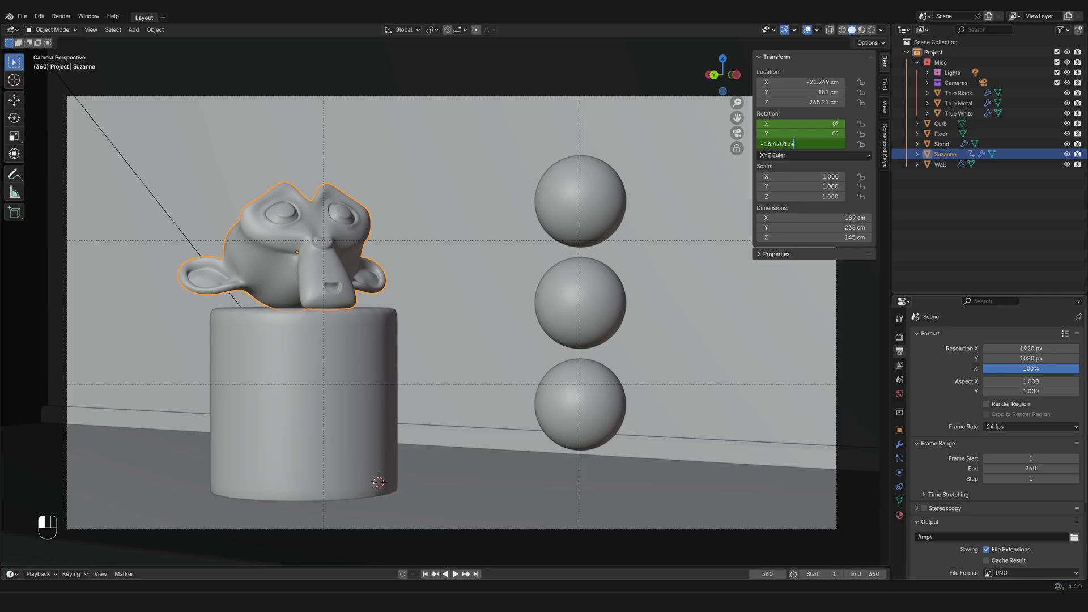
# Add +360 to Suzanne's Z rotation at frame 360
pyautogui.write('+360')
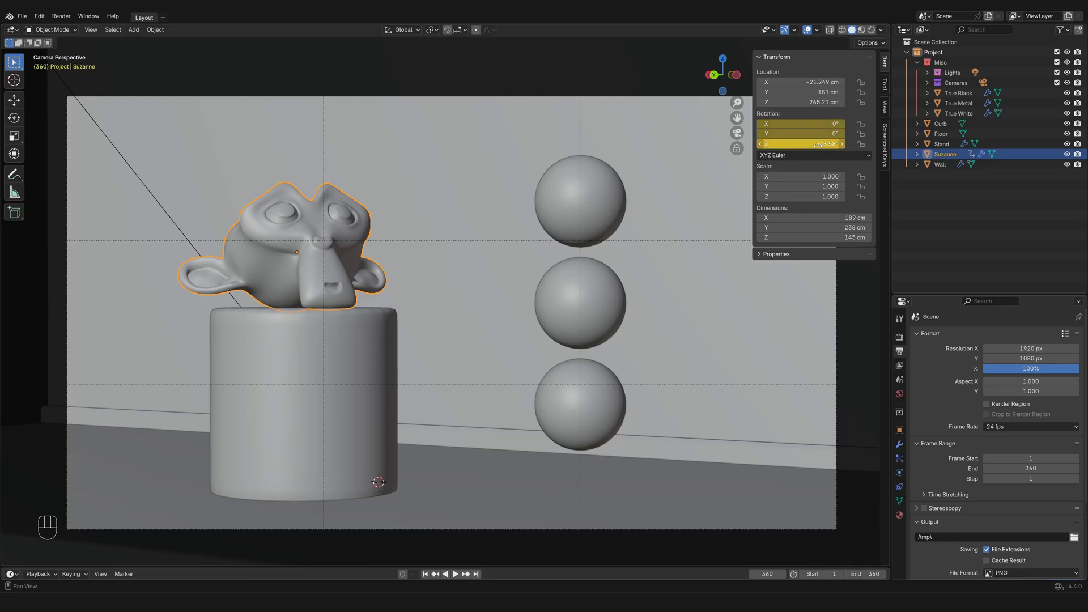
pyautogui.moveTo(801, 143)
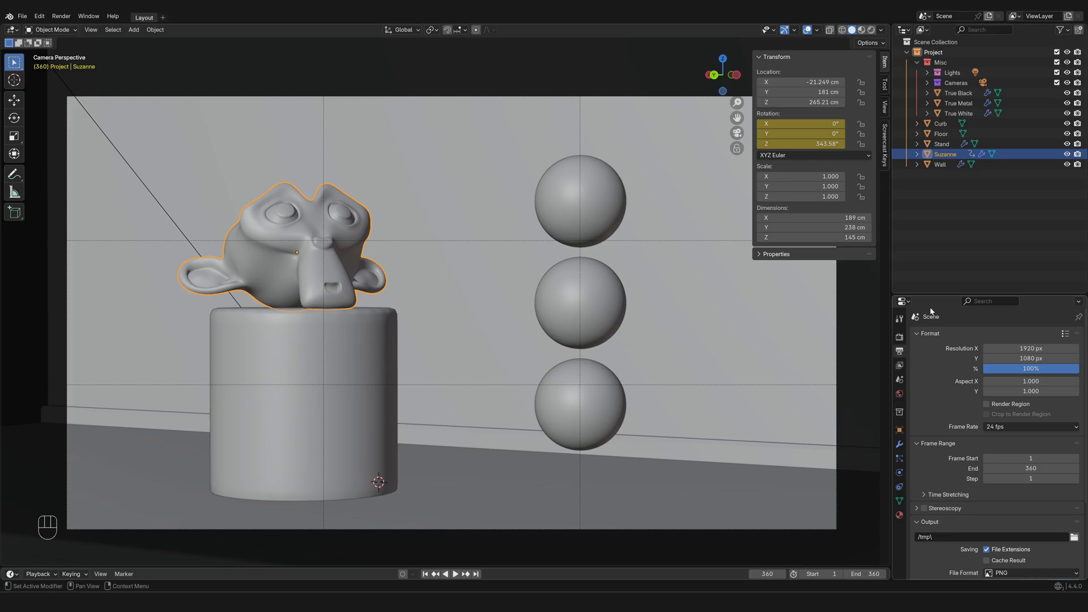
pyautogui.moveTo(906, 354)
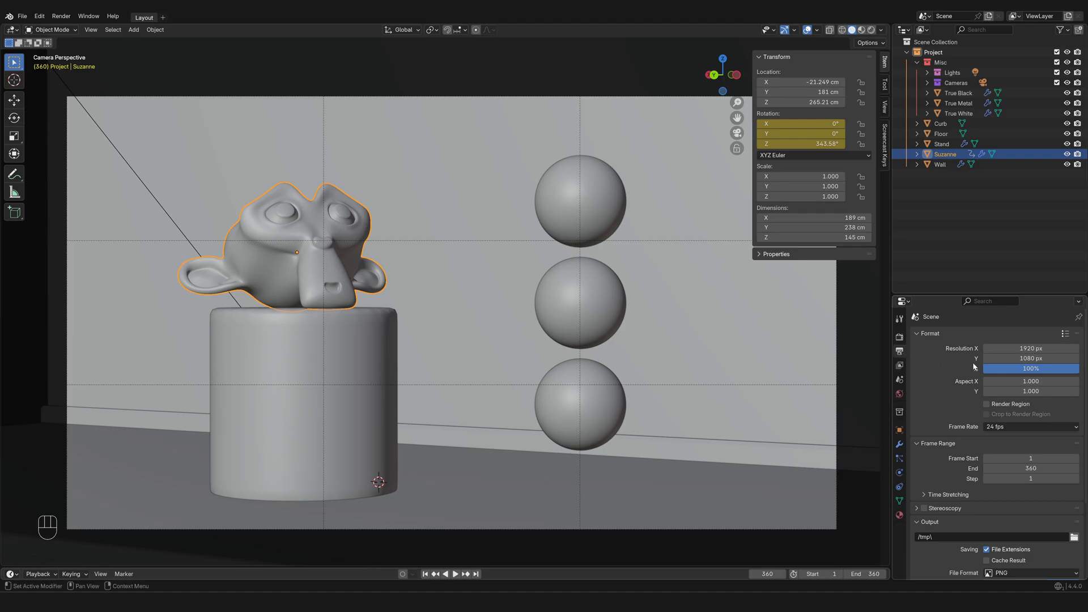
pyautogui.moveTo(999, 369)
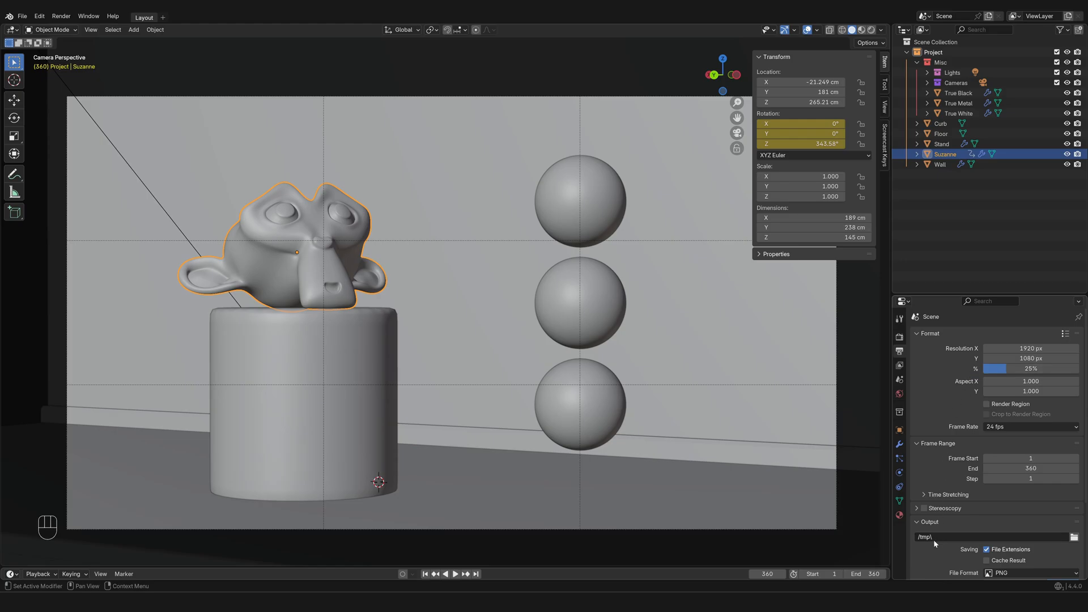
pyautogui.moveTo(934, 536)
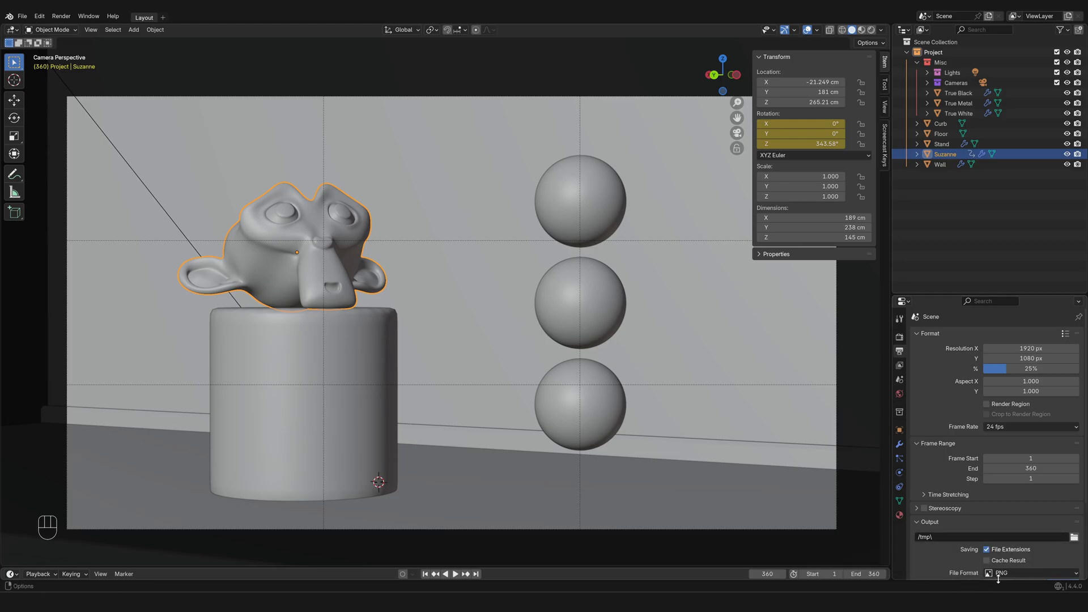
pyautogui.moveTo(998, 573)
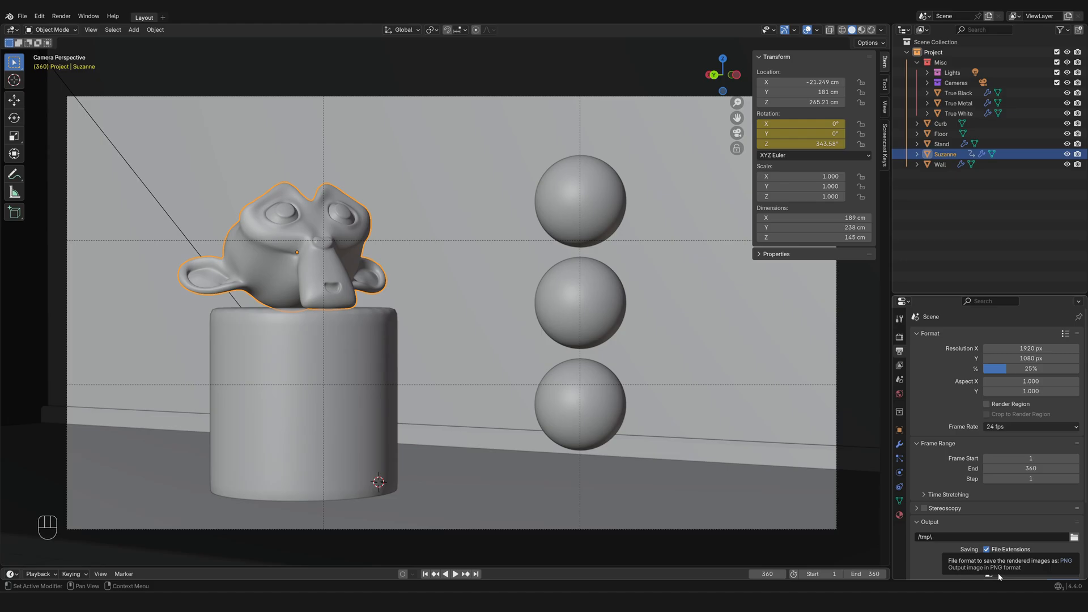
# Check the output File Format setting, left as PNG
pyautogui.click(1032, 572)
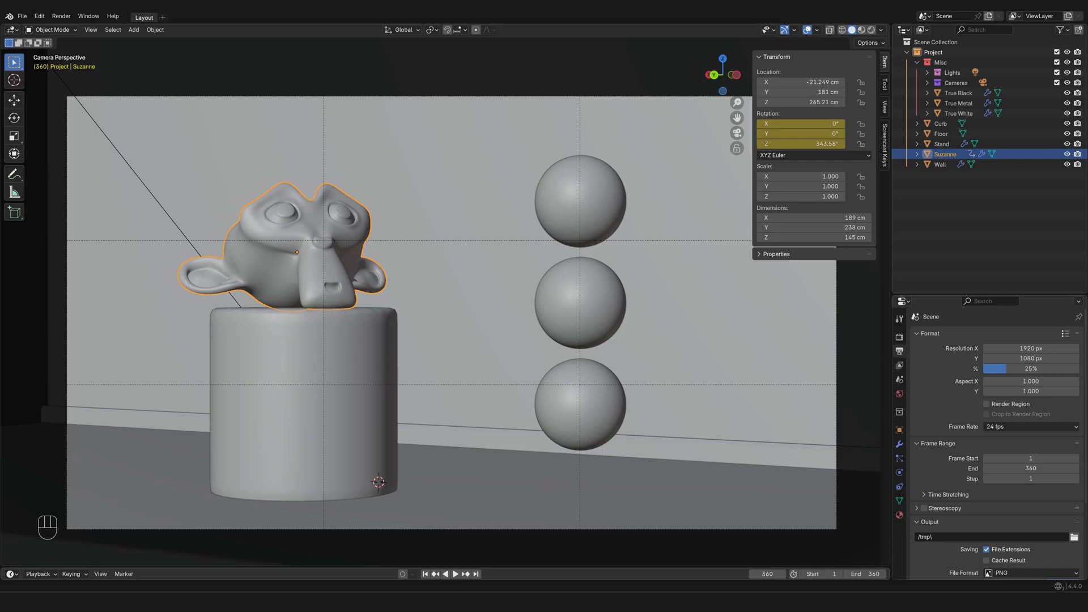
pyautogui.moveTo(278, 288)
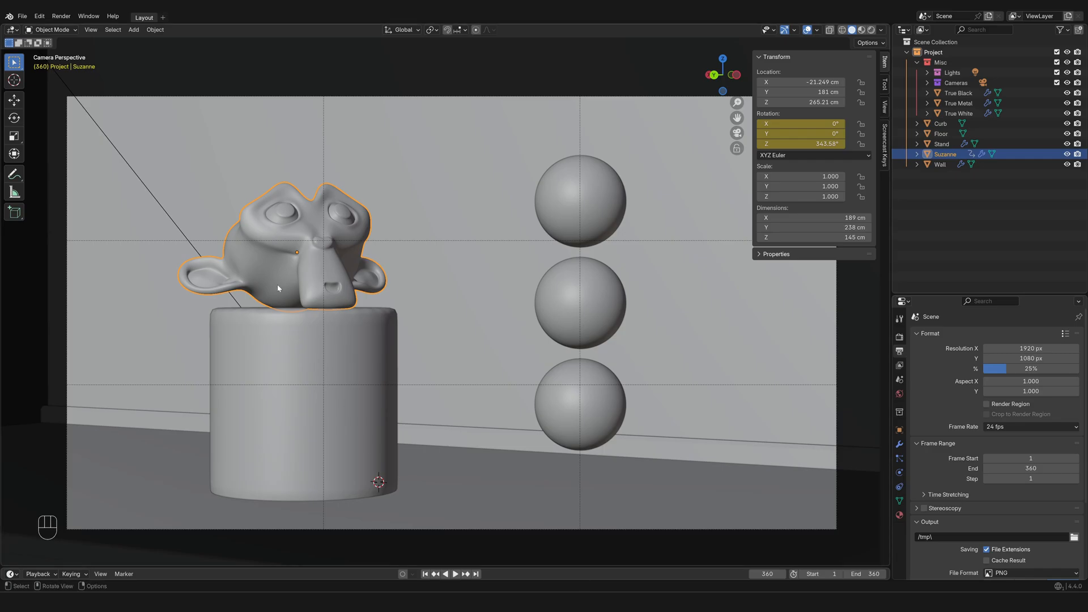
# Render the current frame of the Suzanne scene with Render > Render Image
pyautogui.click(61, 16)
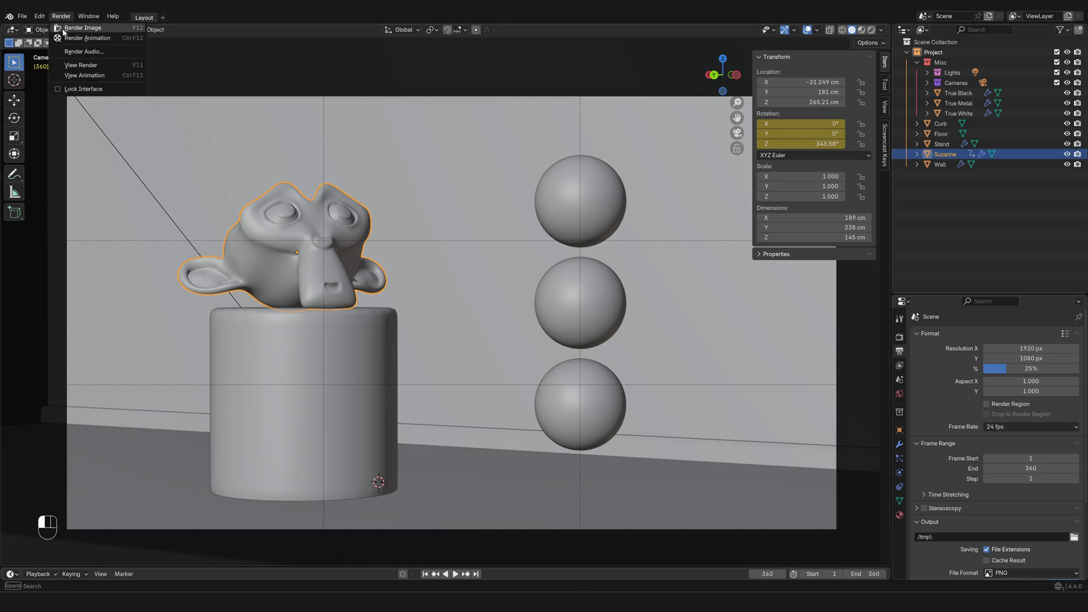
pyautogui.moveTo(86, 38)
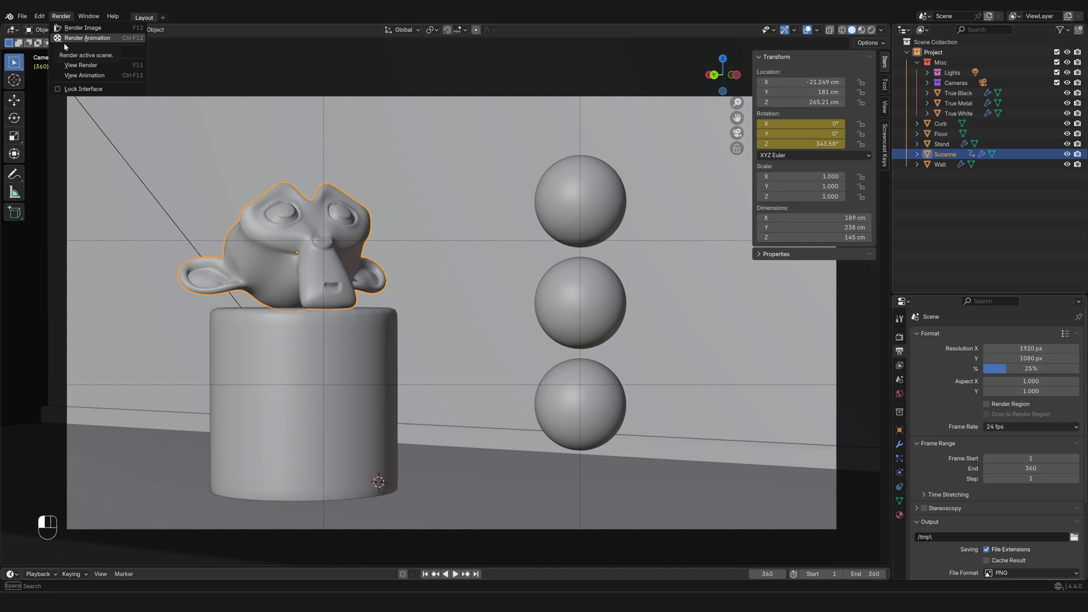
pyautogui.moveTo(82, 28)
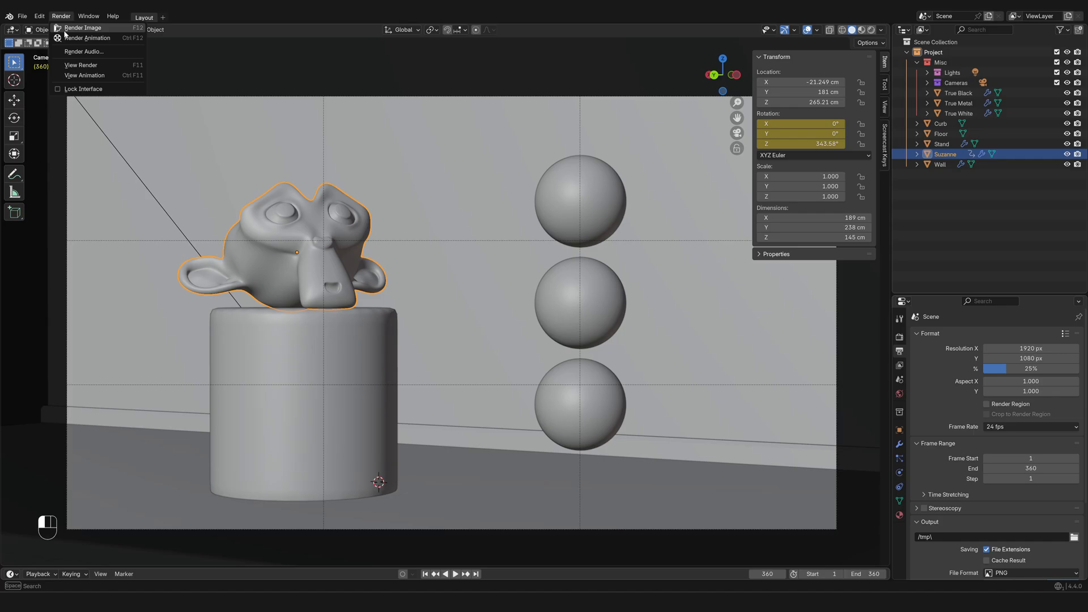
pyautogui.click(83, 27)
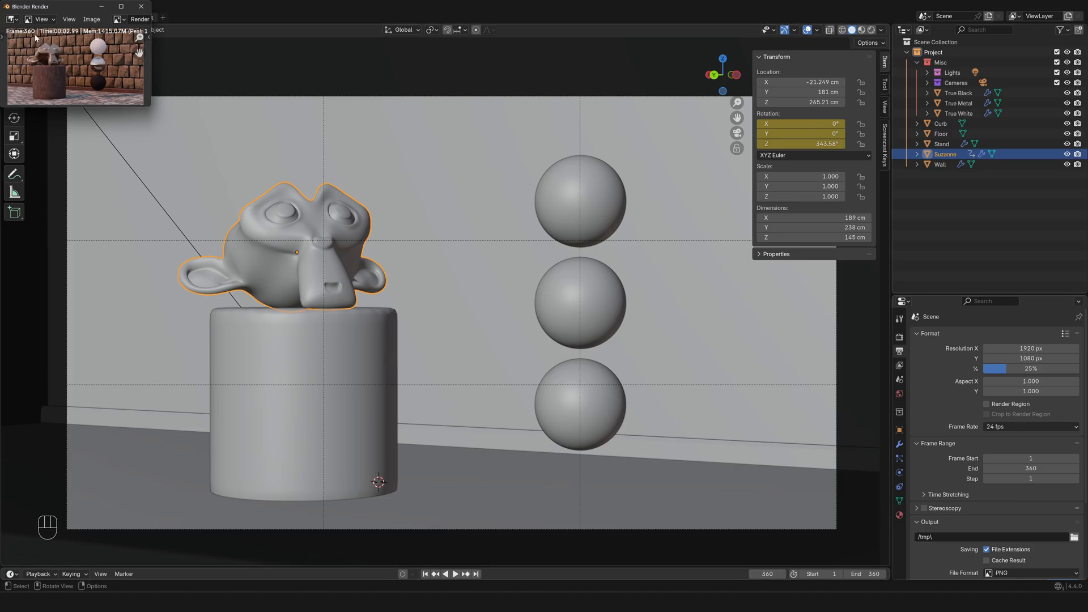
pyautogui.moveTo(77, 56)
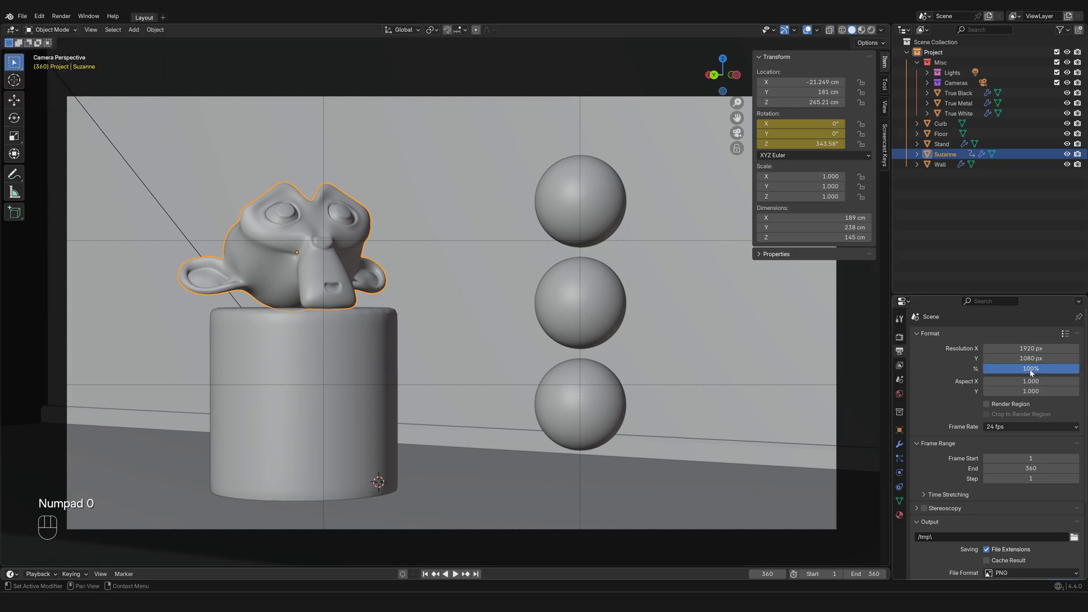
# Render a full-size still of frame 360, then open the Selectability & Visibility popover
pyautogui.click(60, 16)
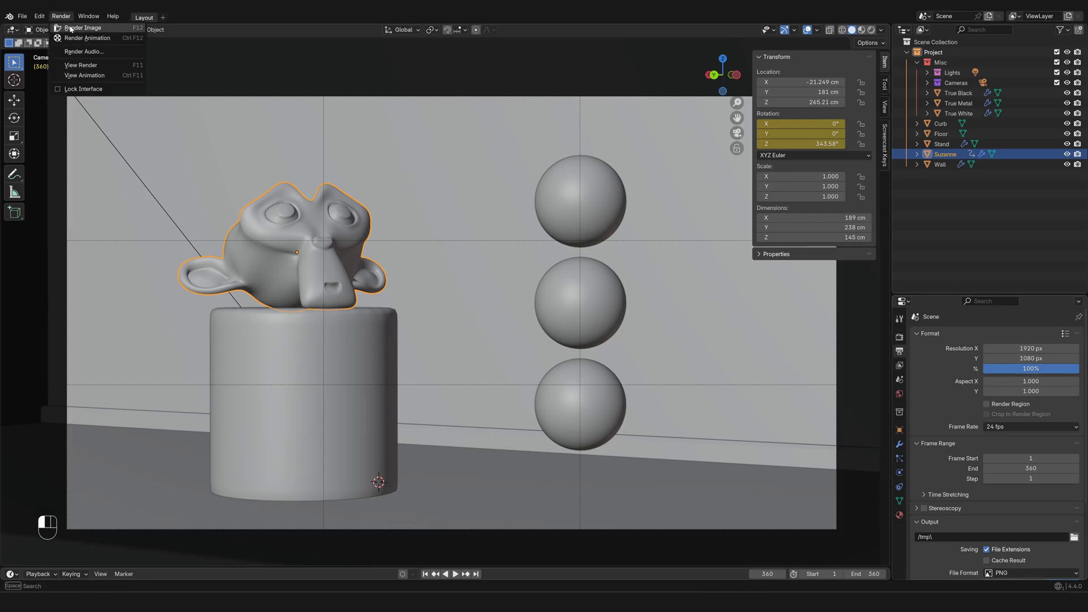
pyautogui.click(82, 28)
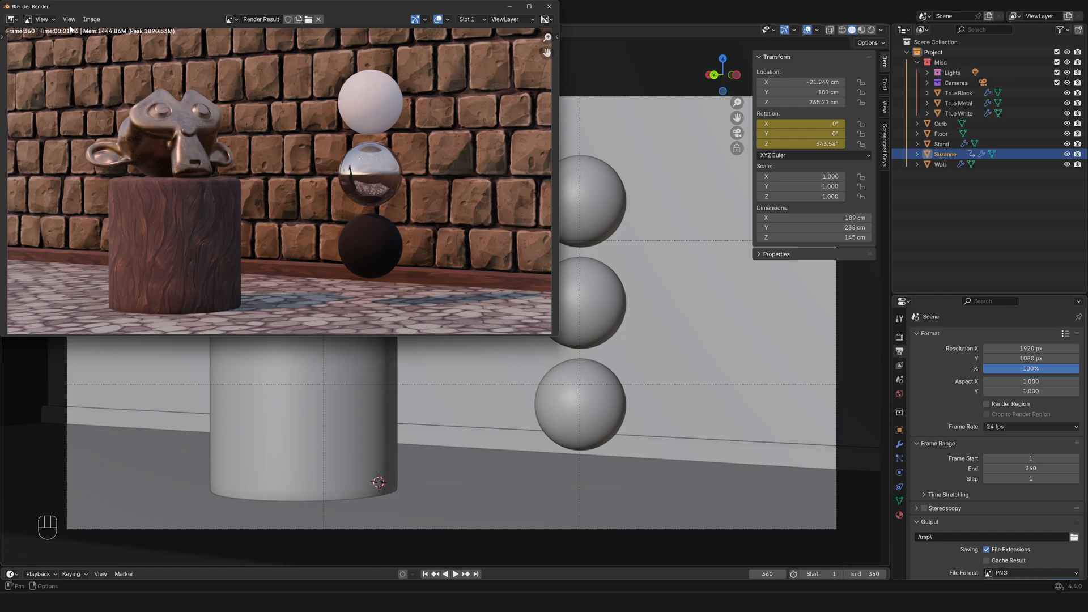
pyautogui.moveTo(448, 88)
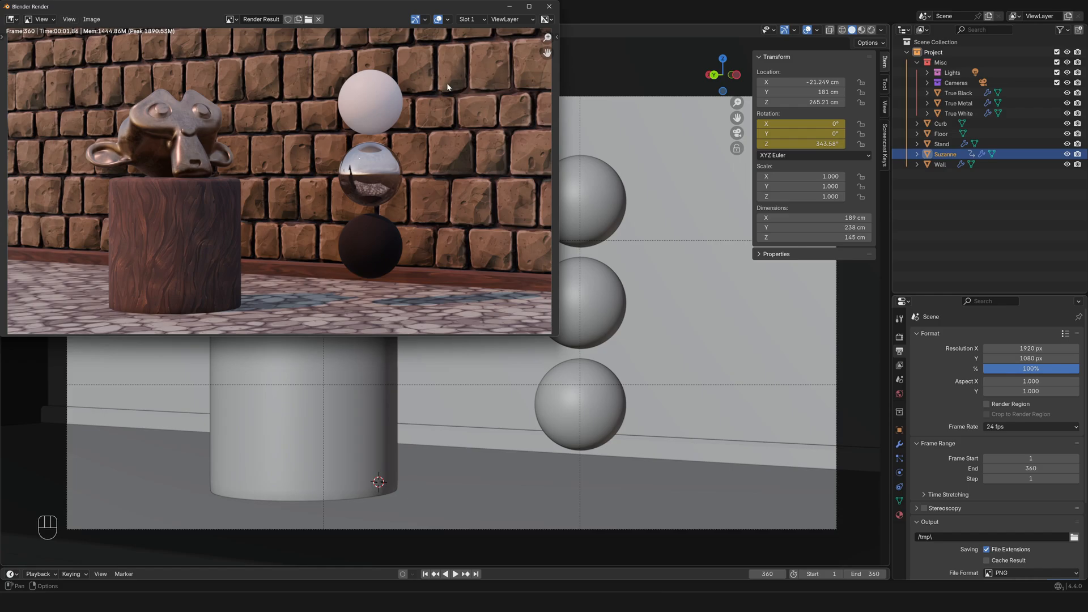
pyautogui.moveTo(772, 34)
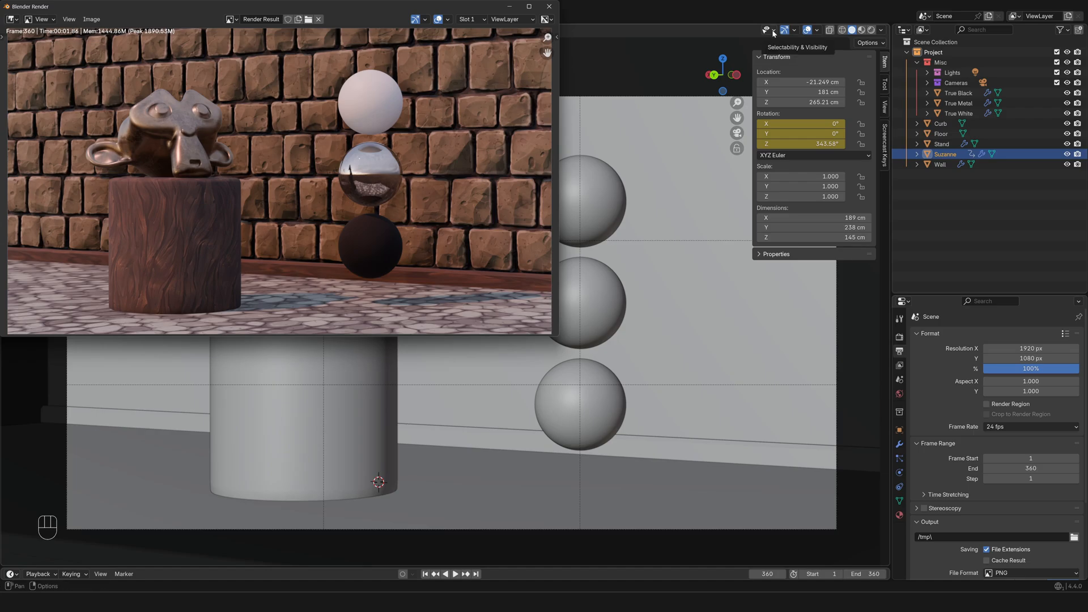
pyautogui.click(773, 30)
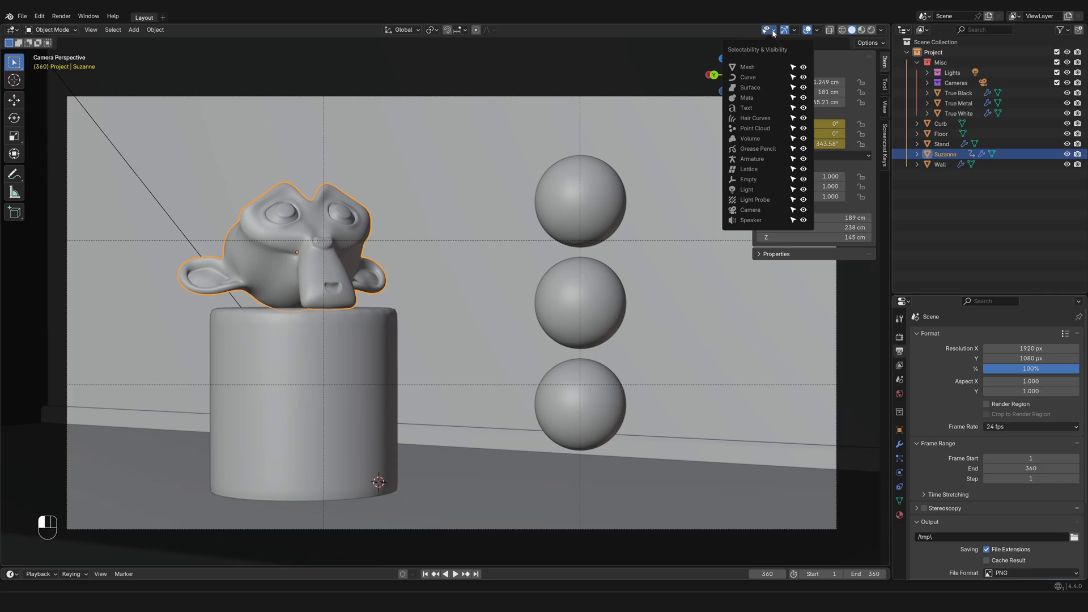
pyautogui.moveTo(766, 121)
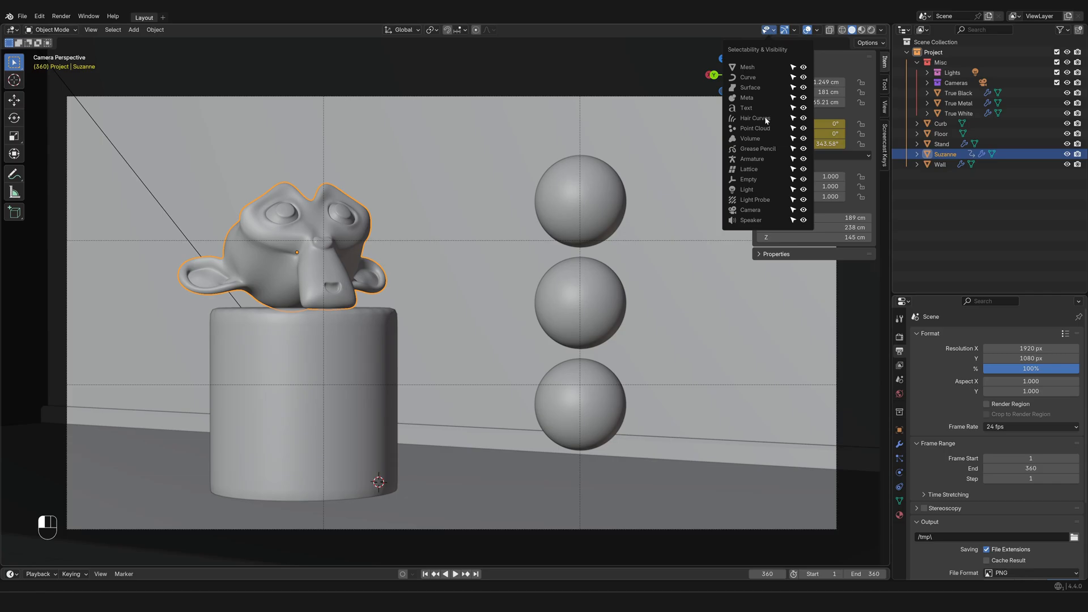
pyautogui.moveTo(805, 120)
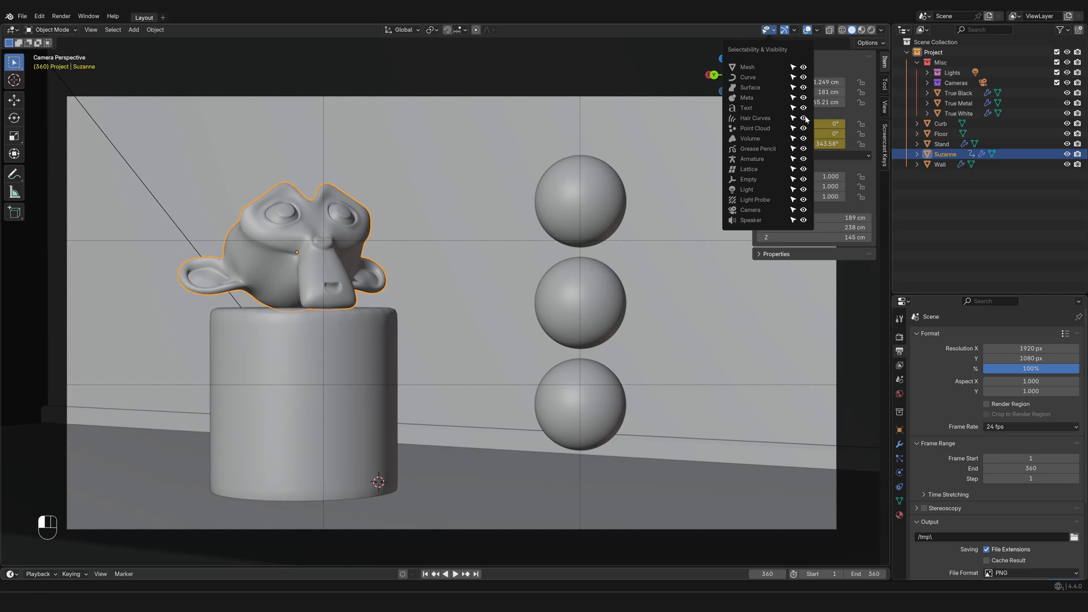
pyautogui.moveTo(803, 118)
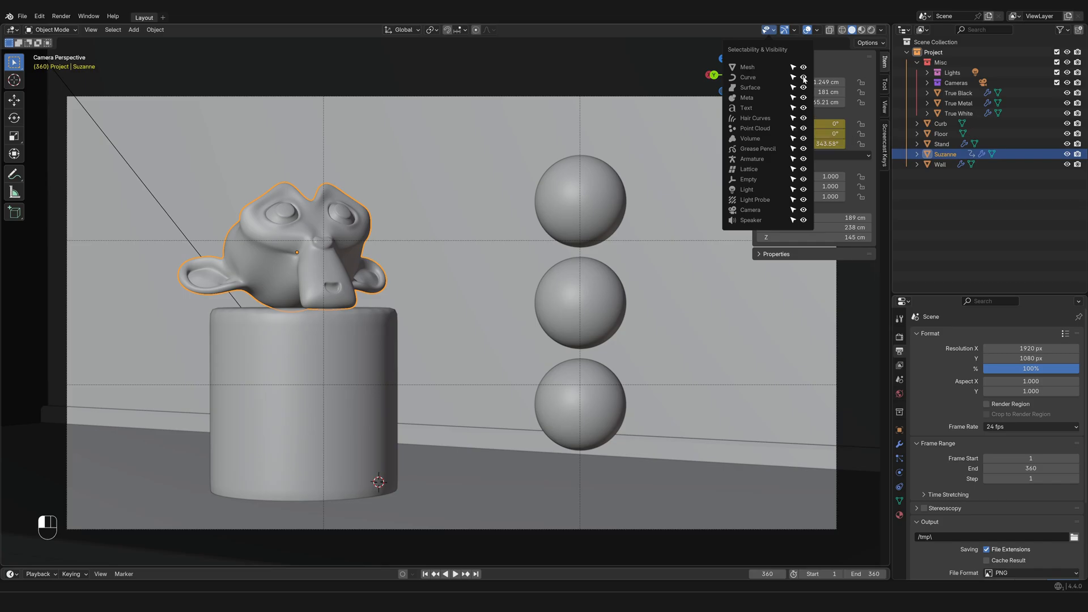
pyautogui.moveTo(803, 67)
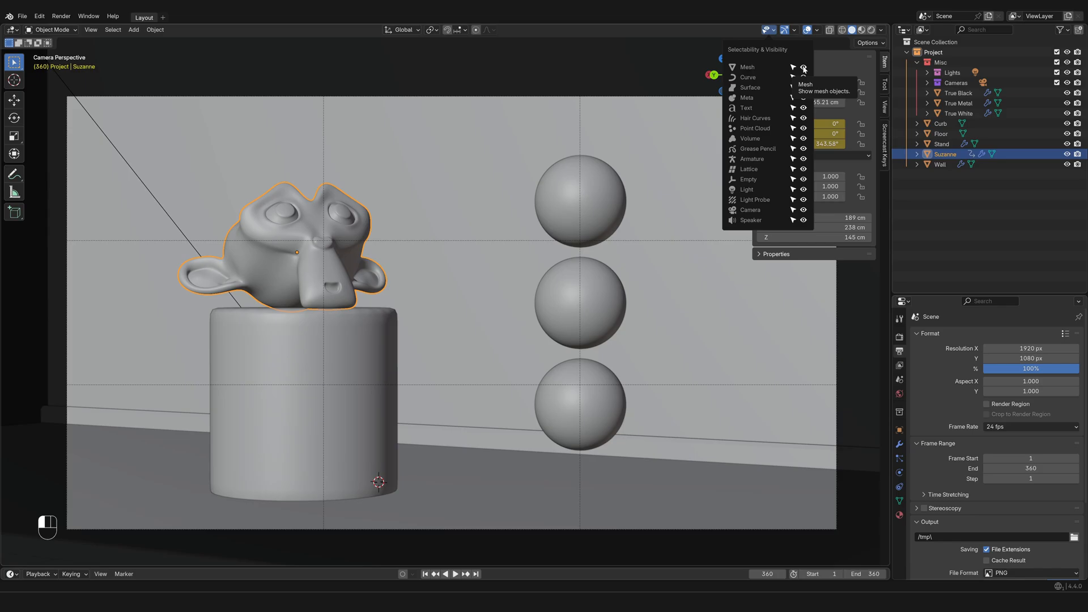
# Turn off the Mesh selectable toggle in the Selectability & Visibility popover
pyautogui.click(803, 67)
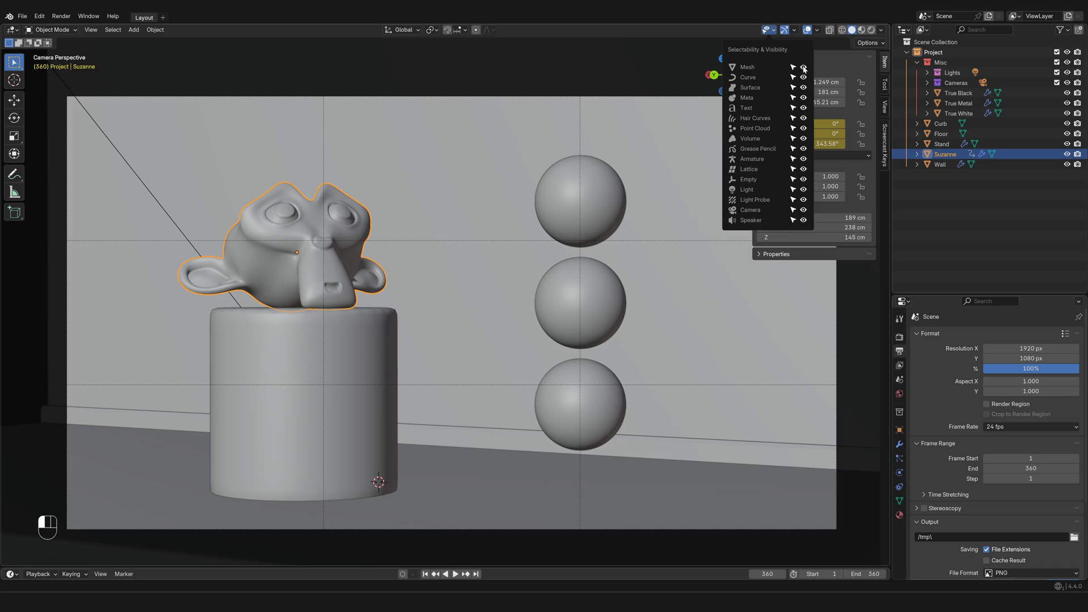
pyautogui.moveTo(794, 67)
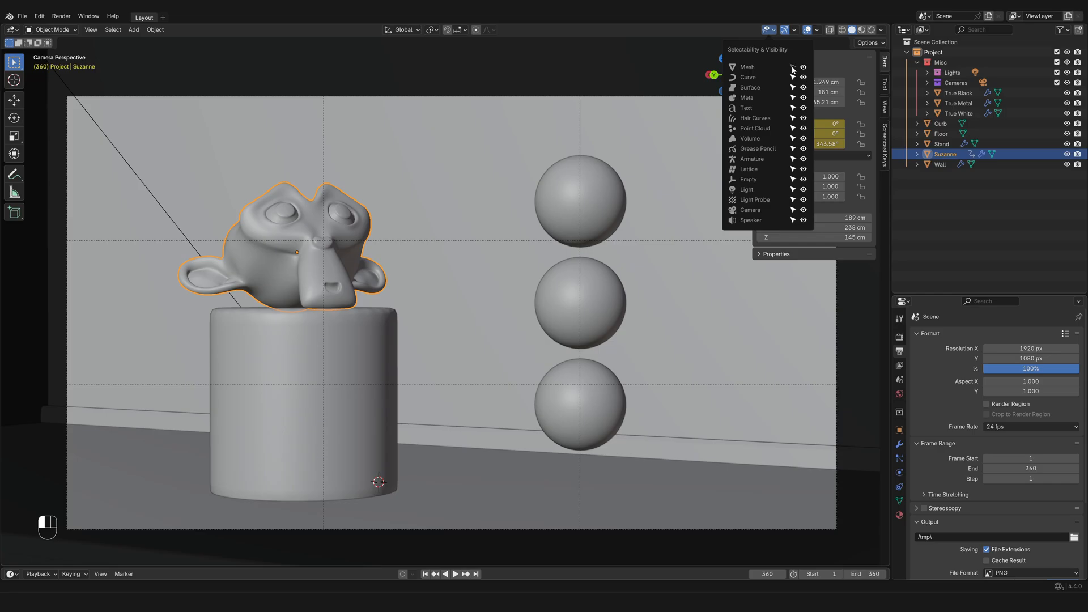
# Click a sphere to confirm meshes are unselectable, then reopen the Selectability & Visibility popover
pyautogui.click(609, 213)
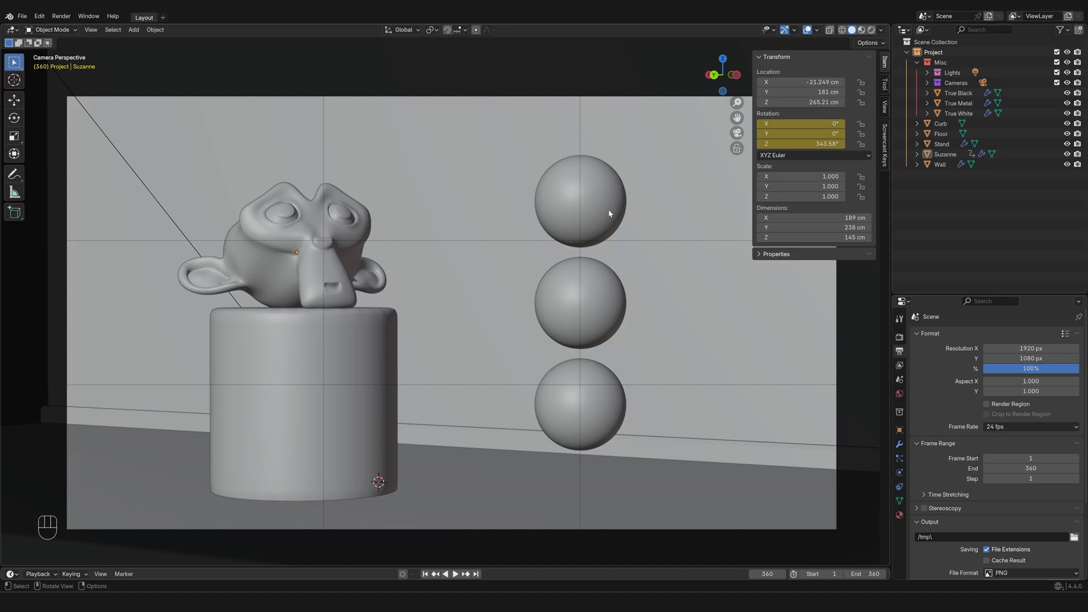
pyautogui.moveTo(334, 379)
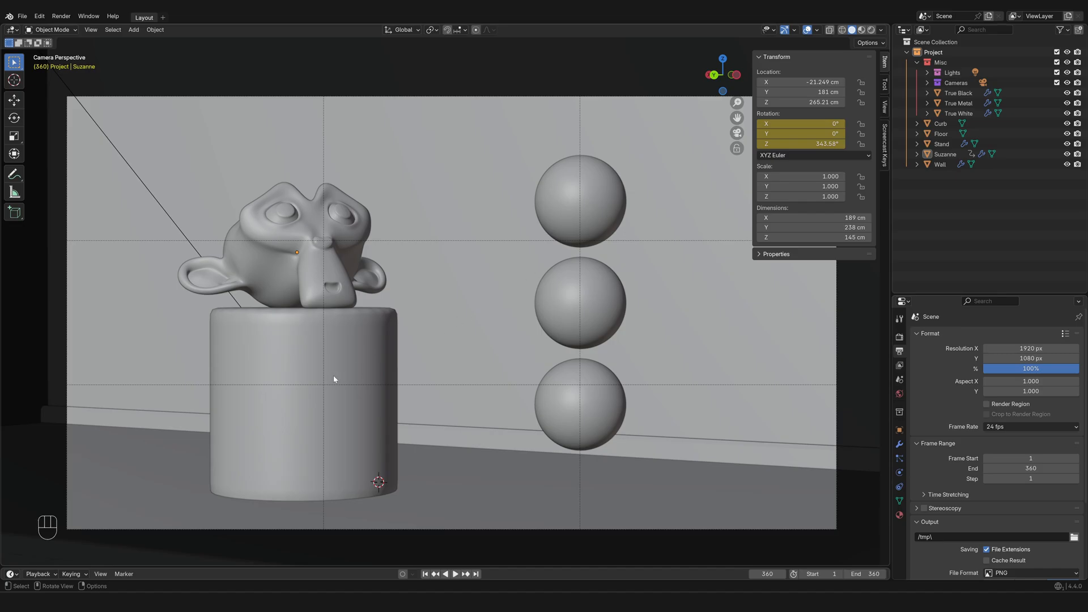
pyautogui.moveTo(310, 279)
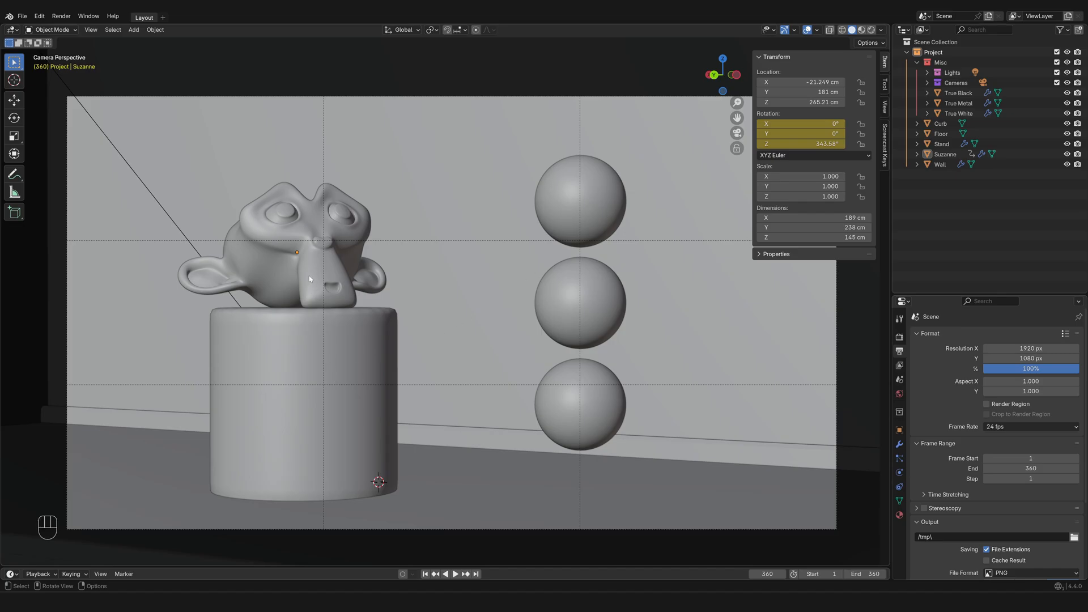
pyautogui.moveTo(331, 278)
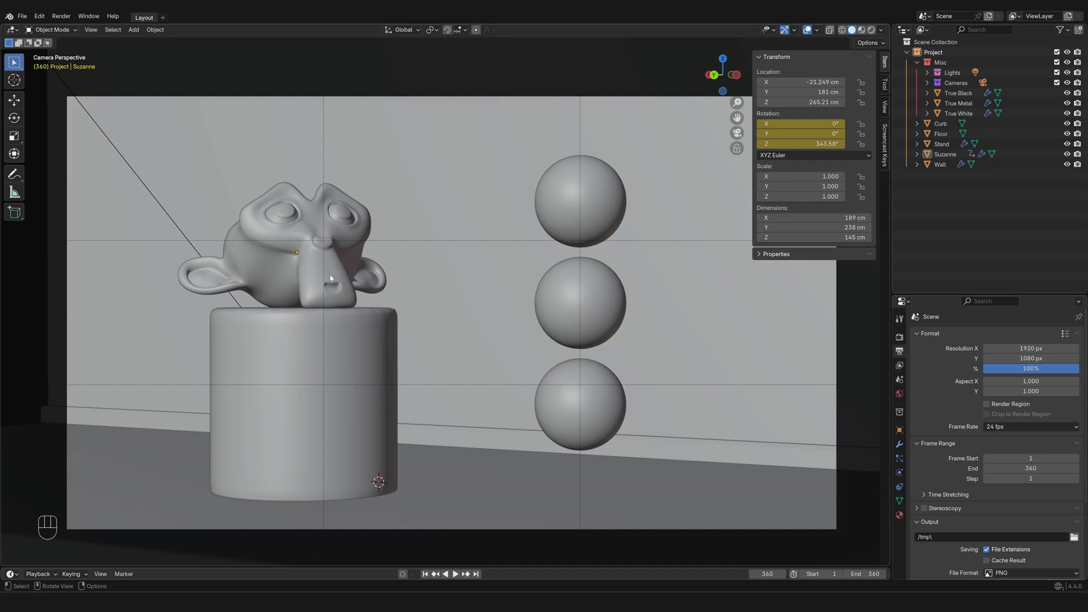
pyautogui.click(768, 29)
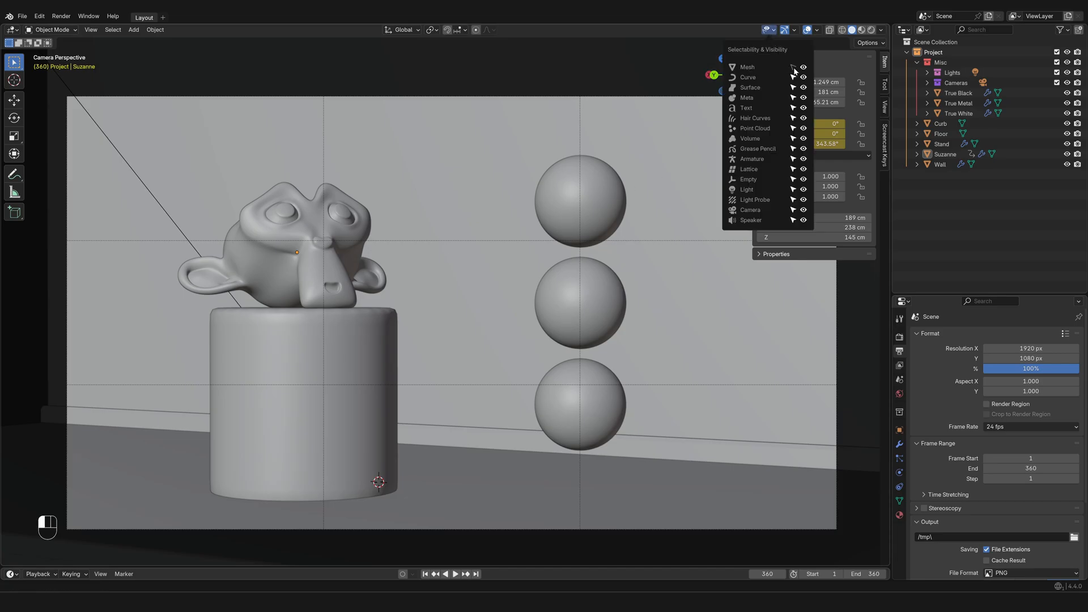
pyautogui.moveTo(792, 69)
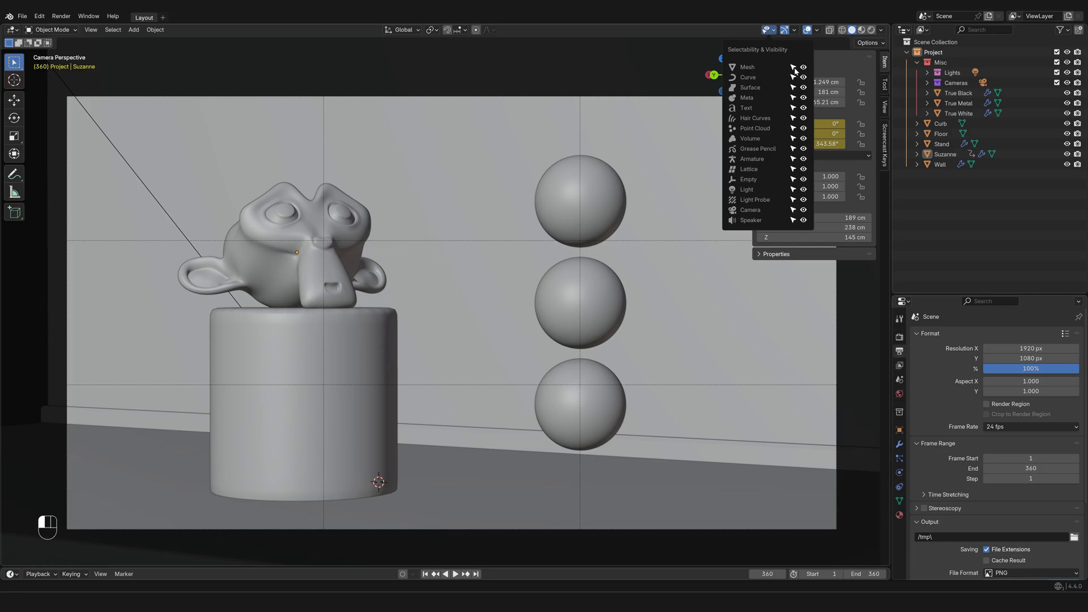
pyautogui.moveTo(803, 67)
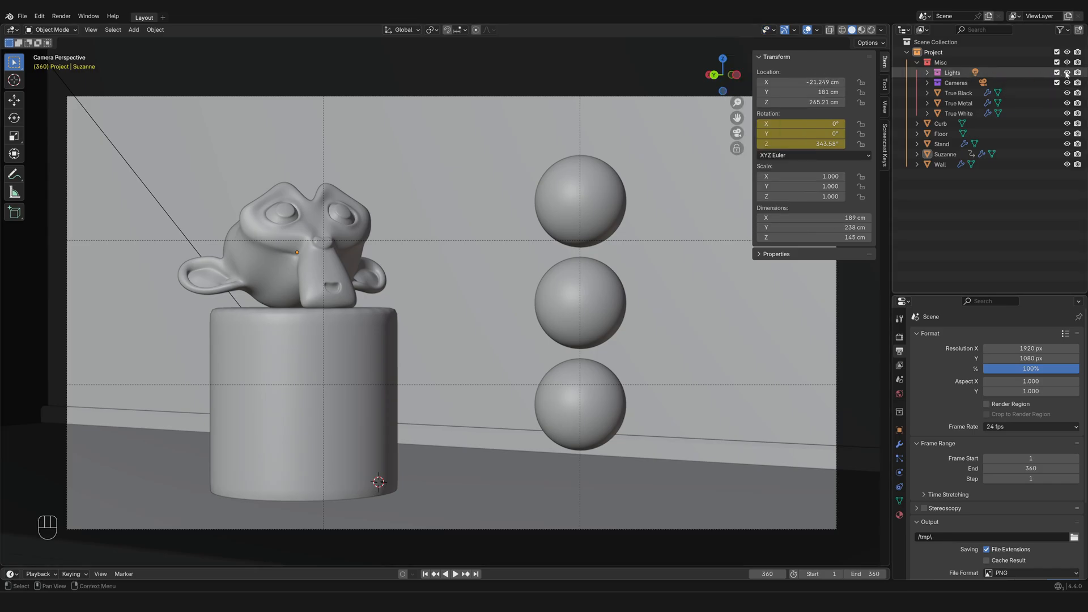
pyautogui.moveTo(1067, 72)
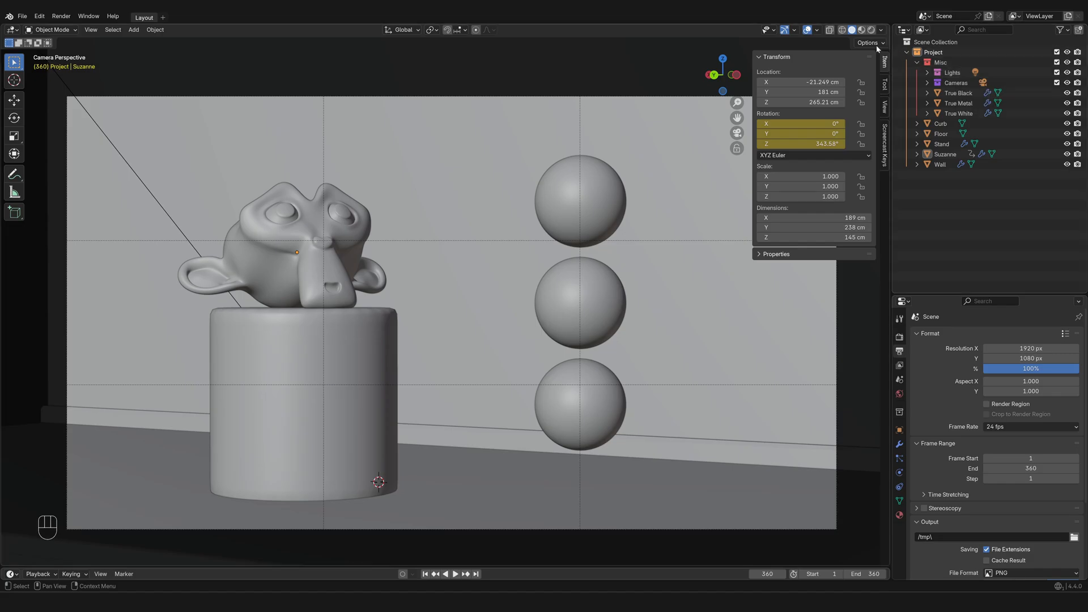
pyautogui.click(769, 29)
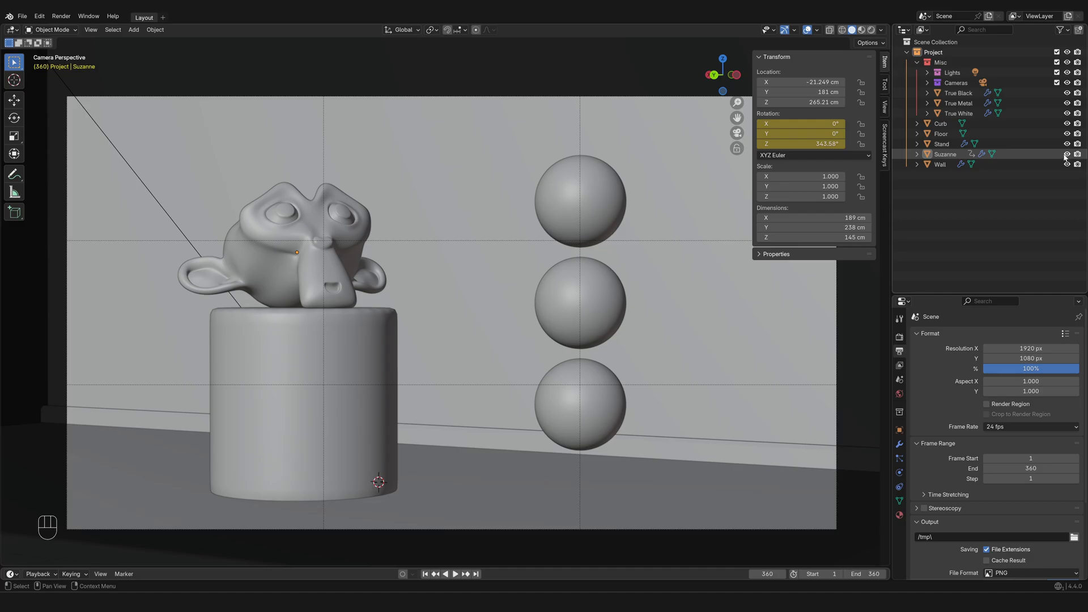
pyautogui.moveTo(1067, 154)
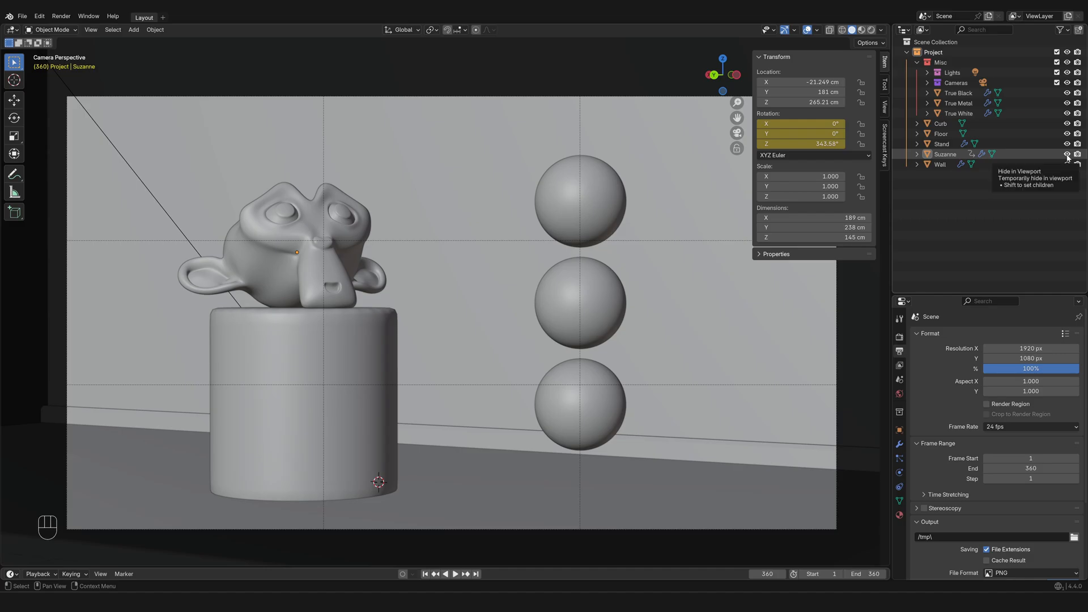
pyautogui.click(1067, 154)
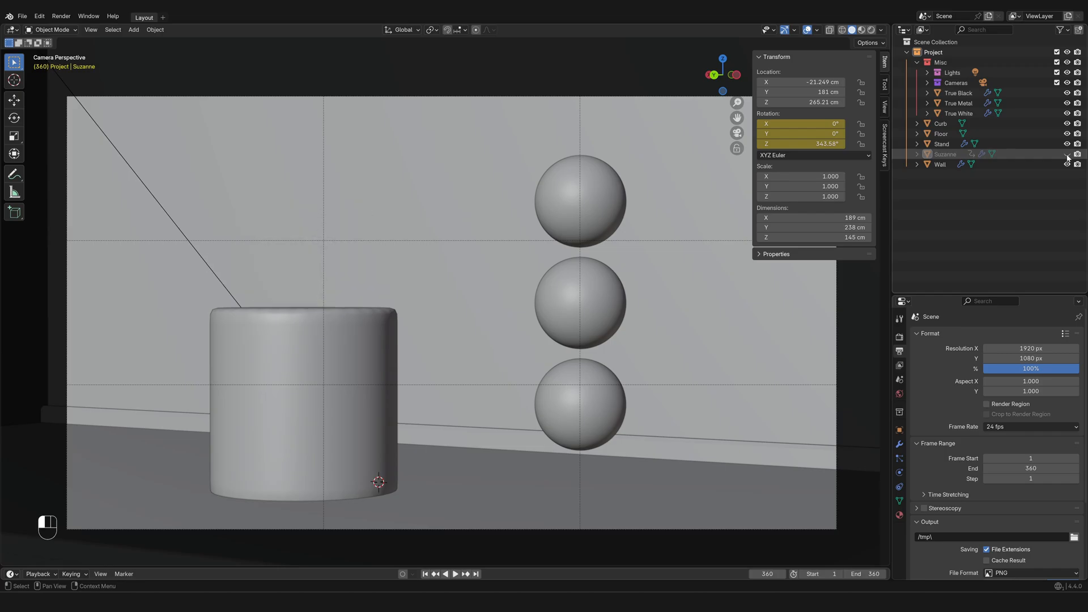
pyautogui.click(1068, 154)
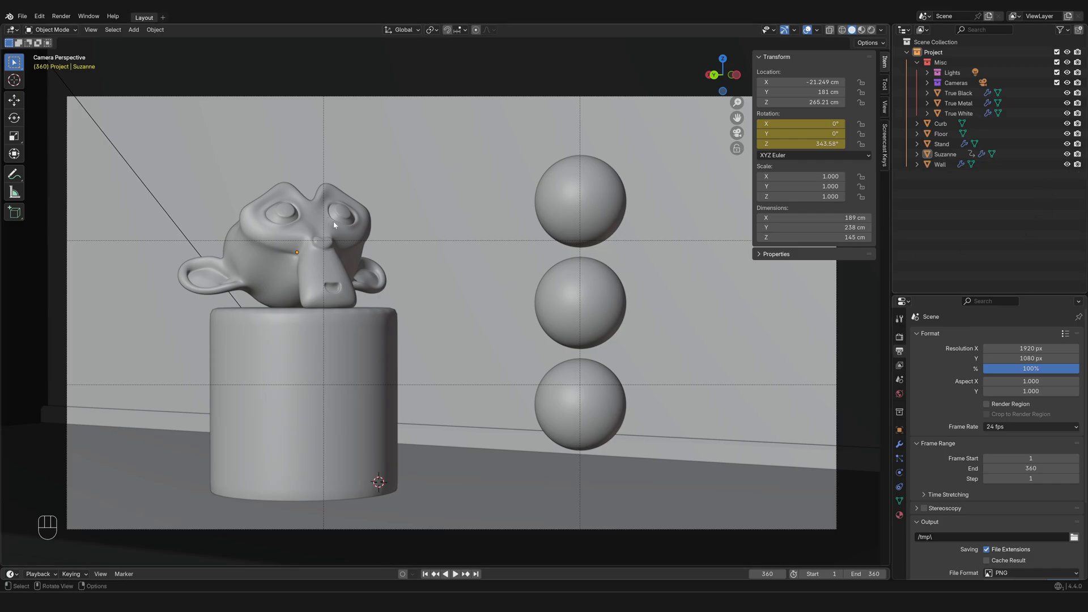
# Select Suzanne and hide it with H
pyautogui.click(285, 236)
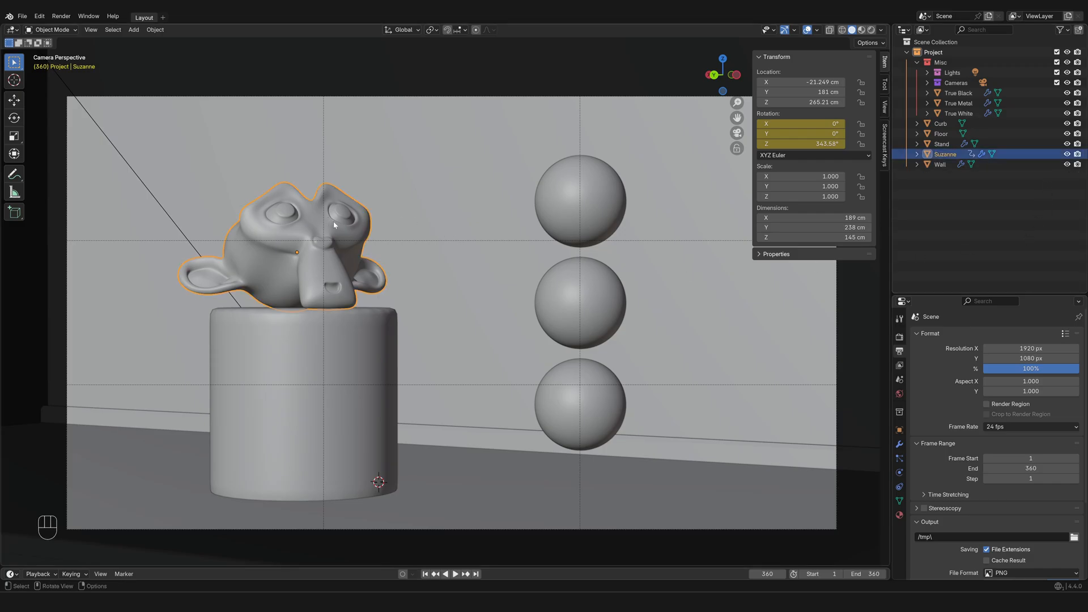
pyautogui.press('h')
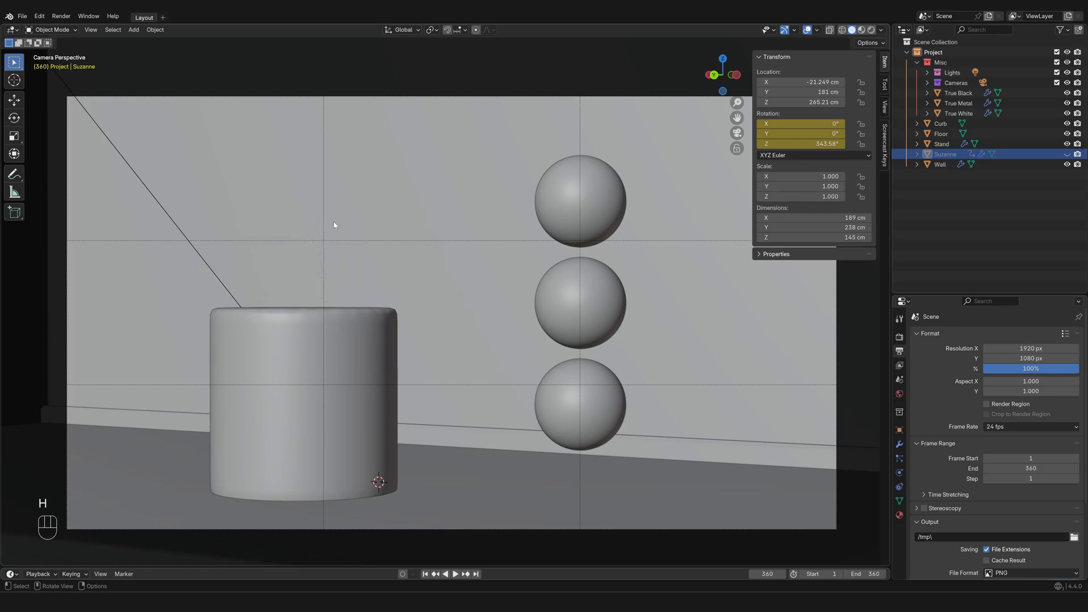
pyautogui.press('h')
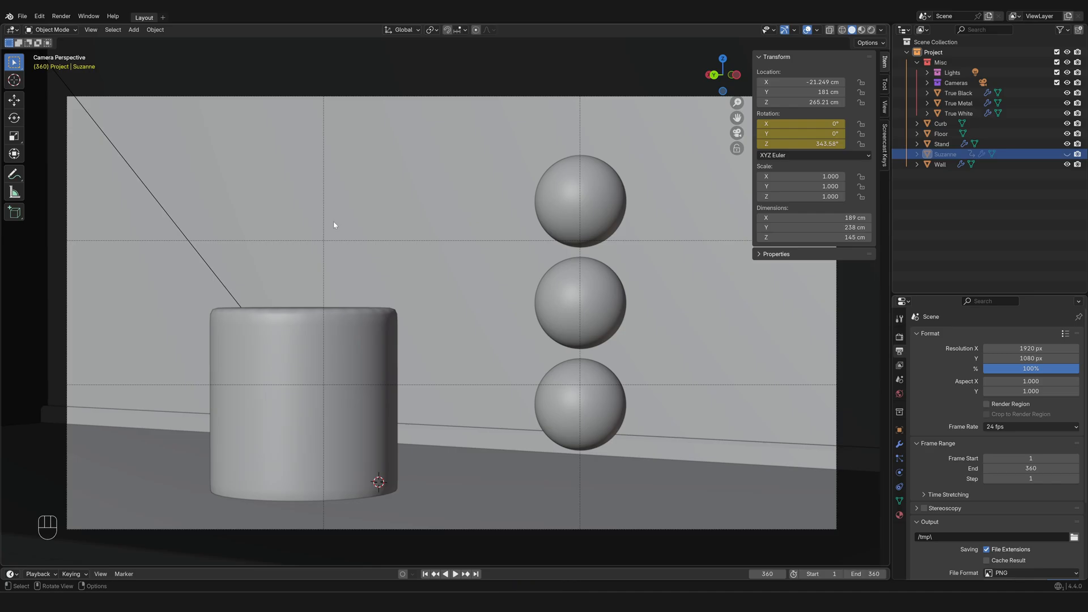
# Hide the top white sphere, then reveal all hidden objects with Alt+H
pyautogui.click(581, 201)
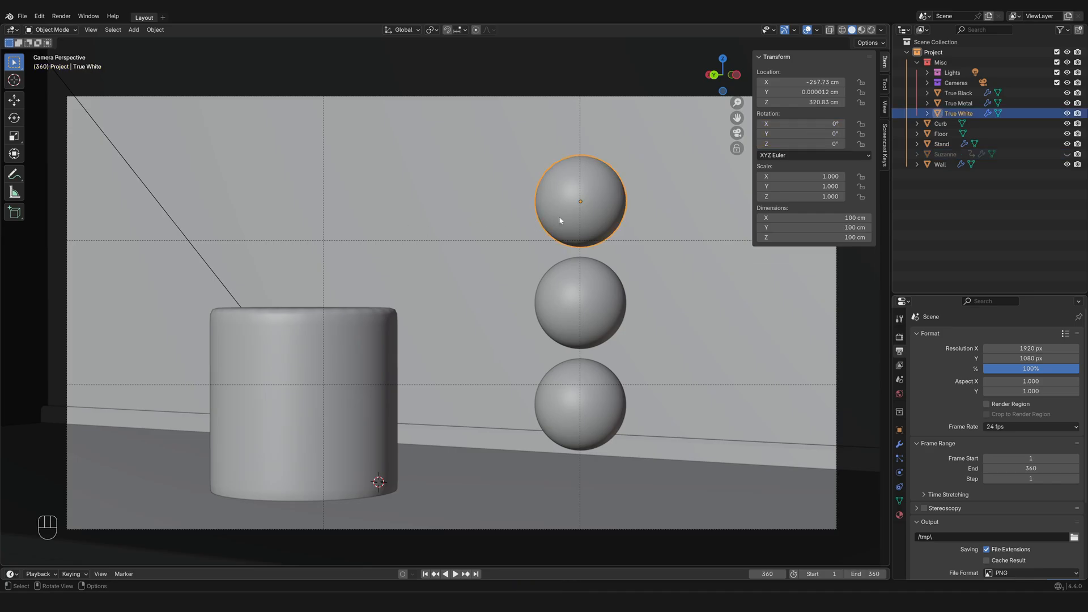
pyautogui.press('h')
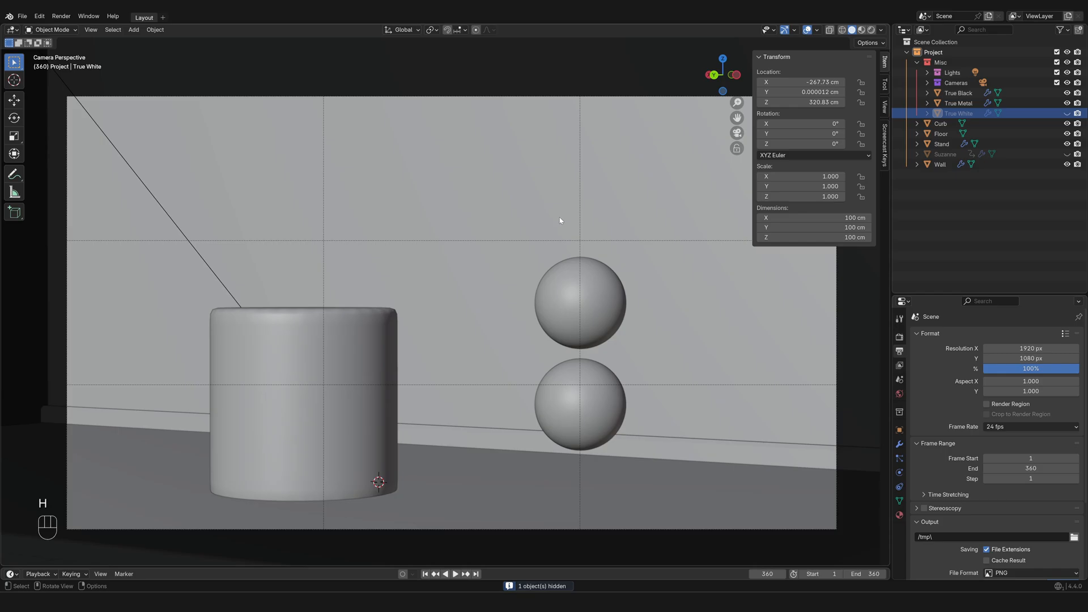
pyautogui.press('alt')
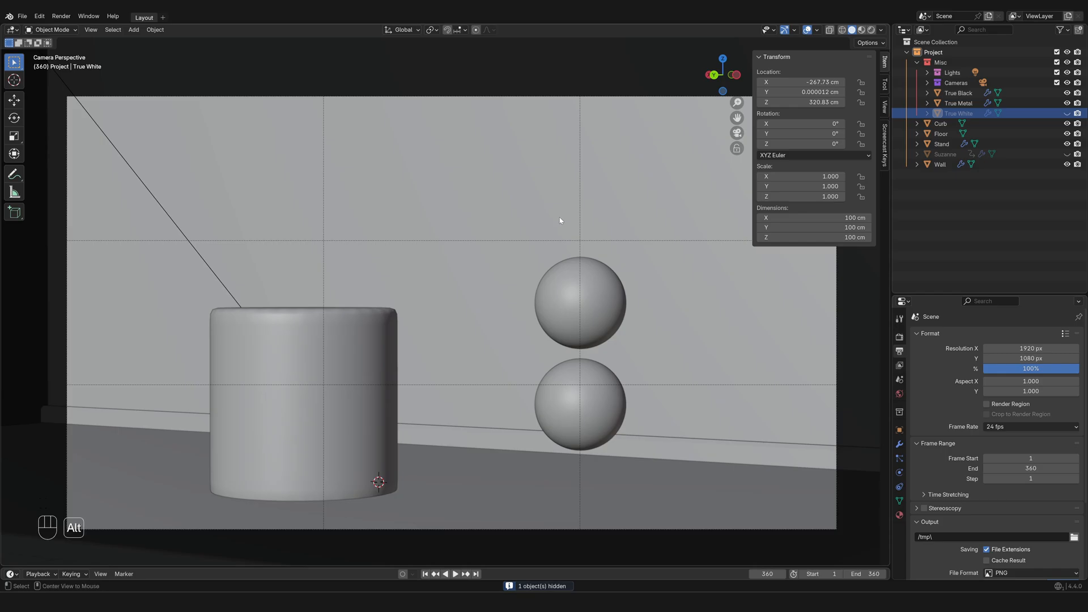
pyautogui.press('alt+h')
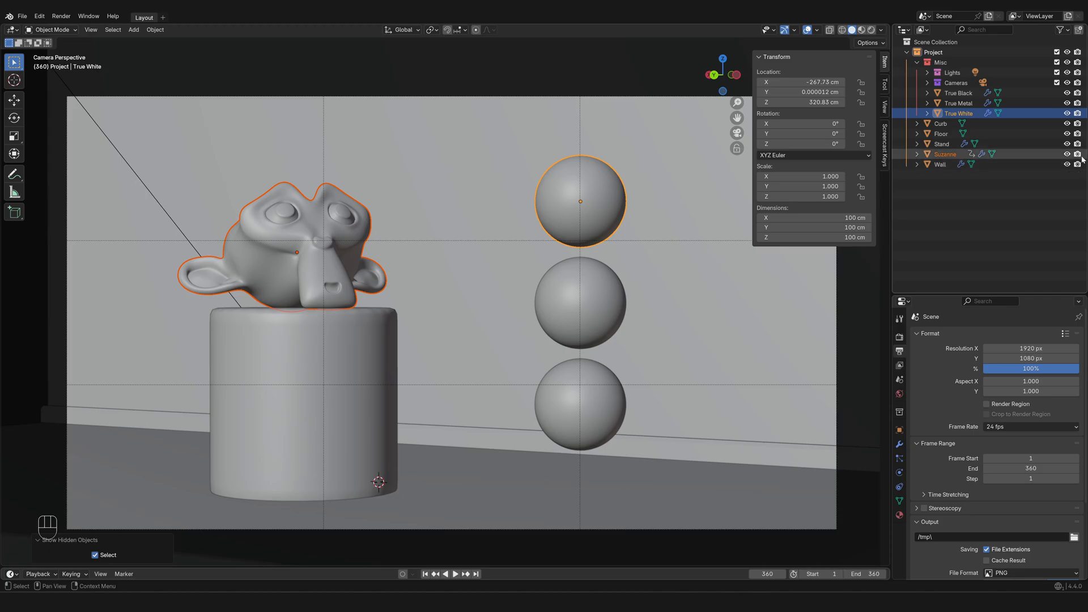
pyautogui.moveTo(1079, 154)
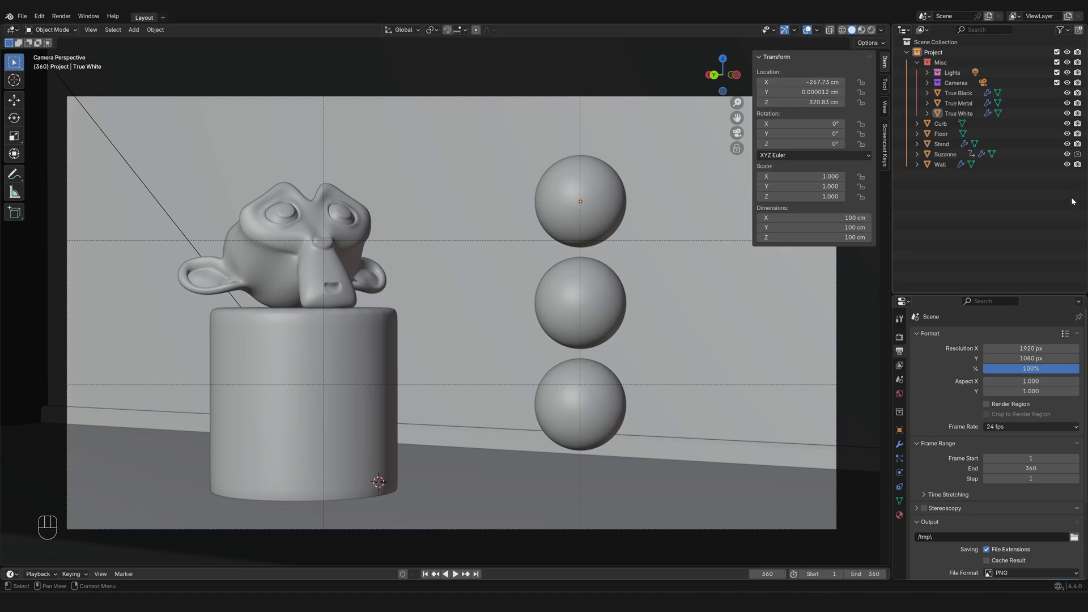
pyautogui.click(61, 16)
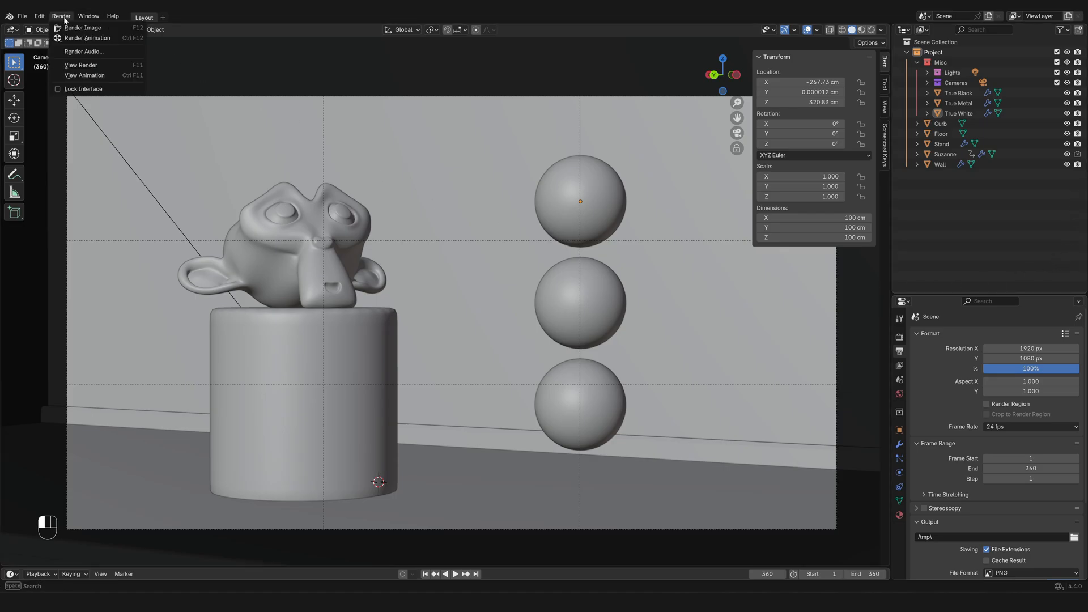
pyautogui.click(83, 28)
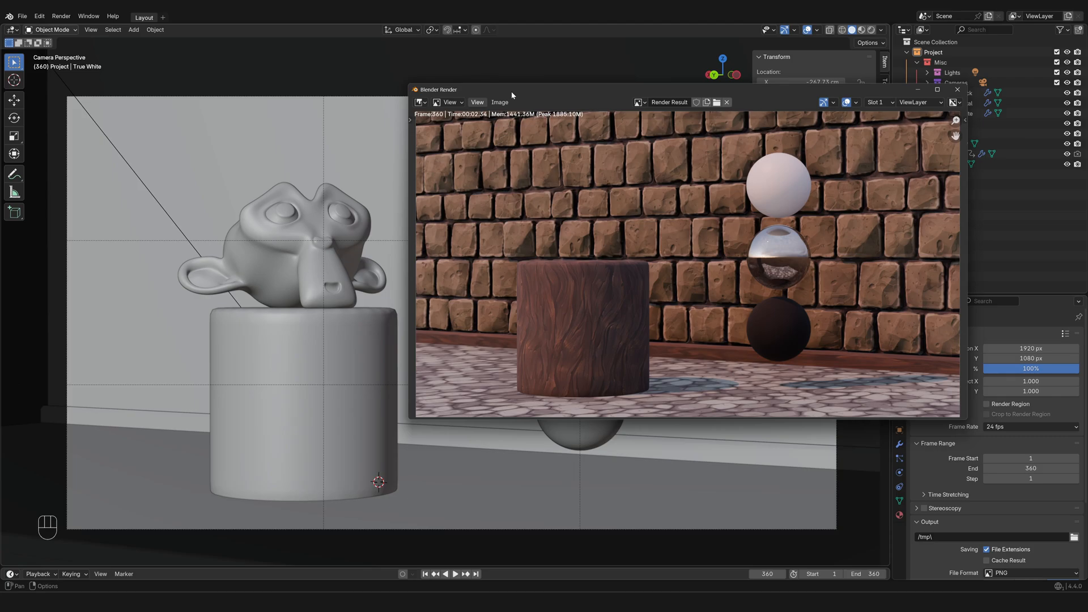
pyautogui.click(958, 89)
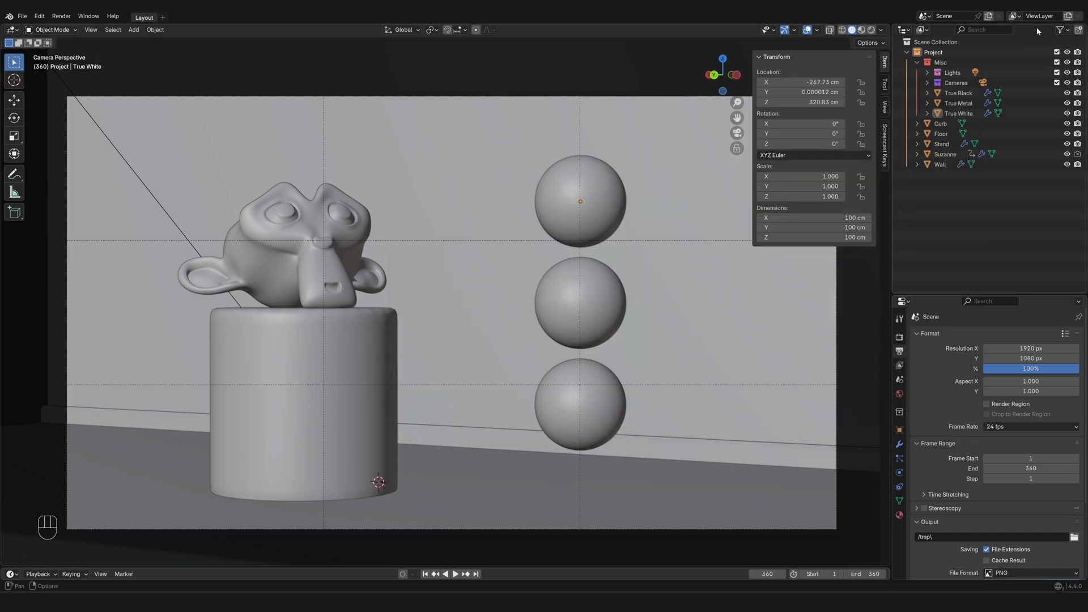
pyautogui.moveTo(1068, 31)
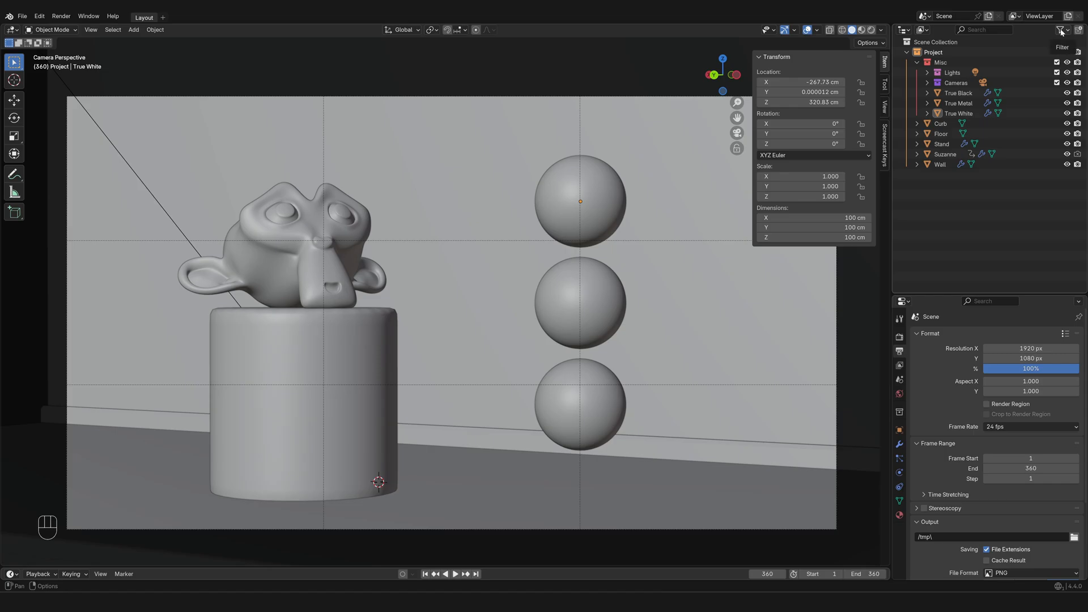
# Open the Outliner filter popover listing object types and restriction toggles
pyautogui.click(1060, 30)
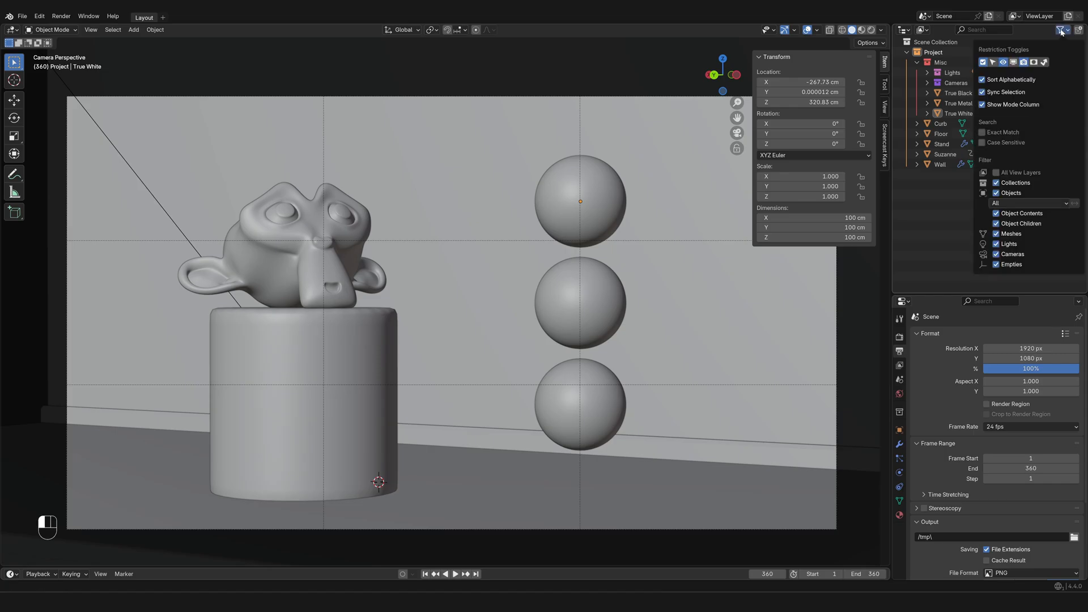
pyautogui.moveTo(1062, 67)
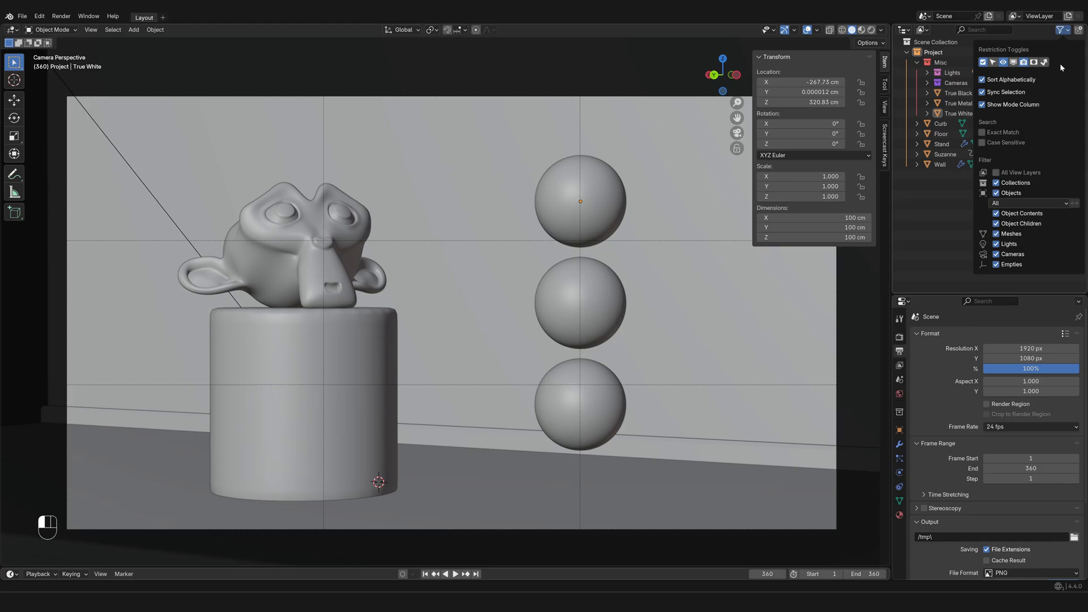
pyautogui.moveTo(1004, 79)
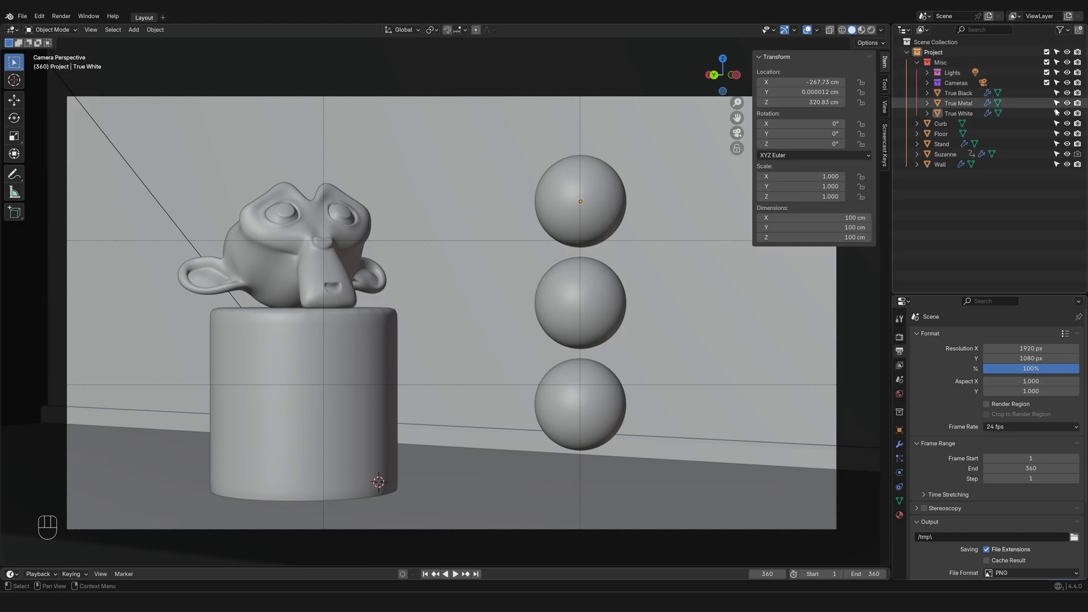
pyautogui.moveTo(1057, 154)
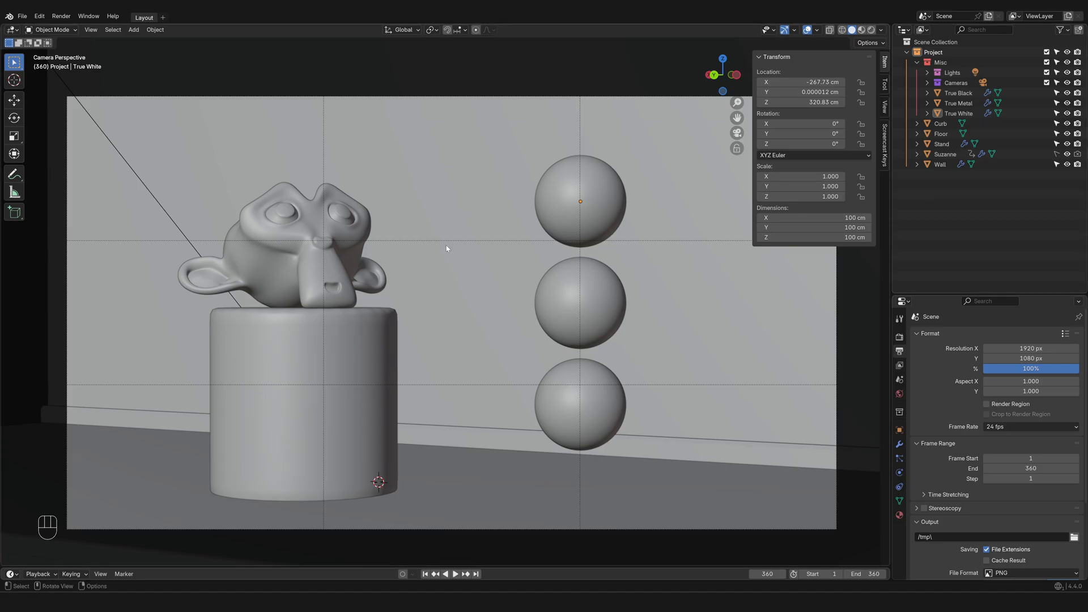
# Test selecting Suzanne and both spheres, then switch viewport shading to Rendered
pyautogui.click(941, 165)
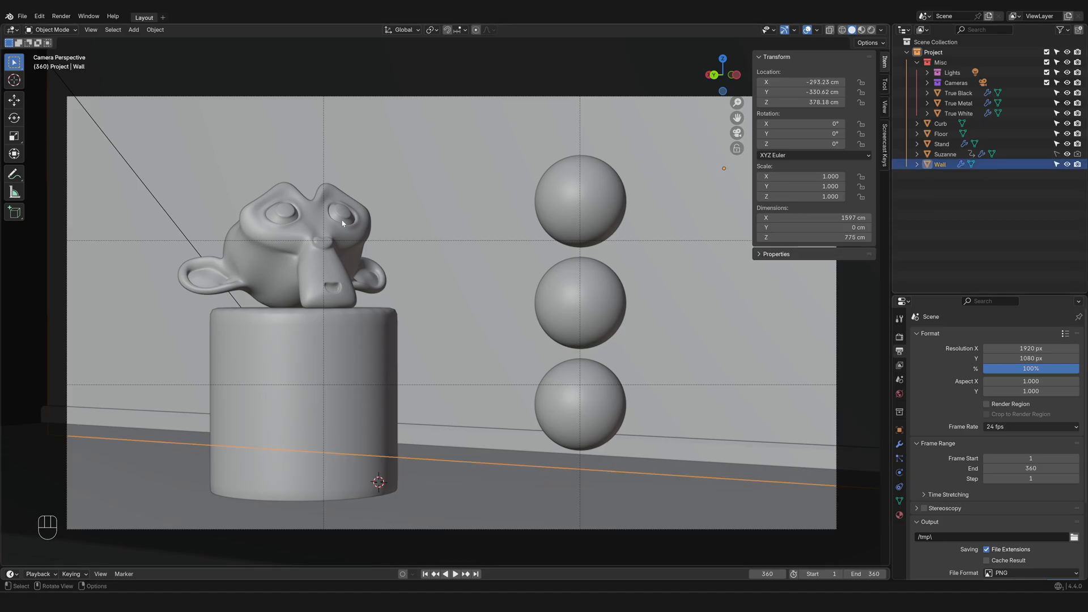
pyautogui.click(580, 201)
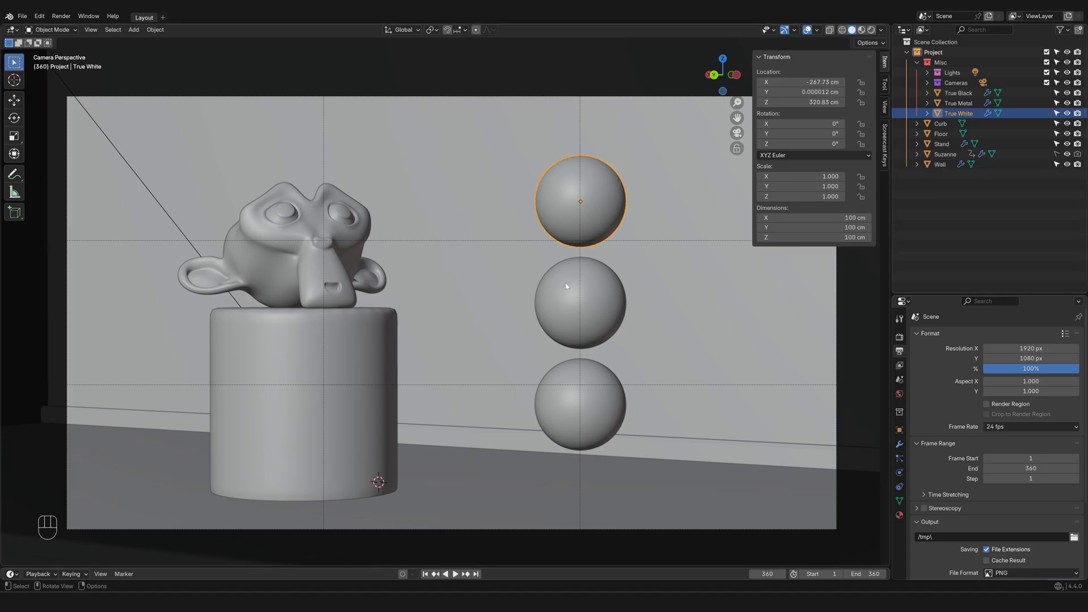
pyautogui.click(581, 404)
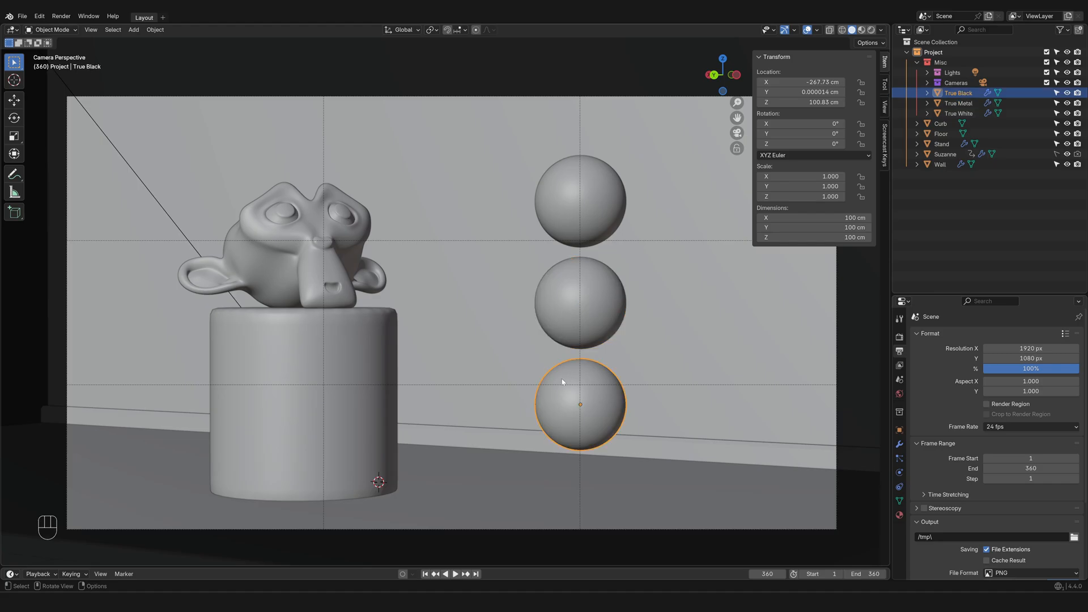
pyautogui.moveTo(563, 381)
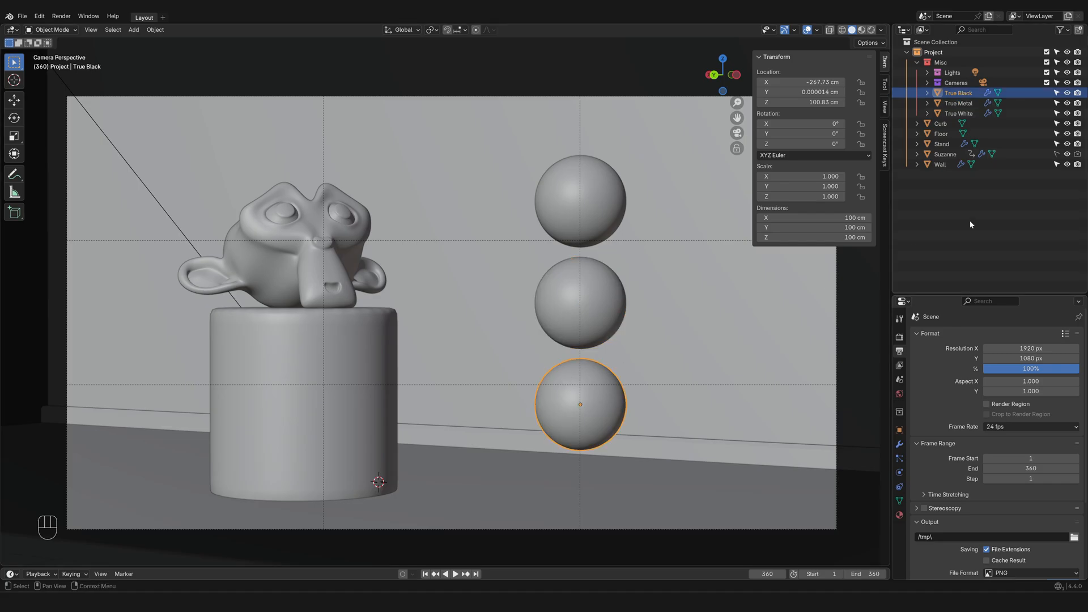
pyautogui.moveTo(1061, 32)
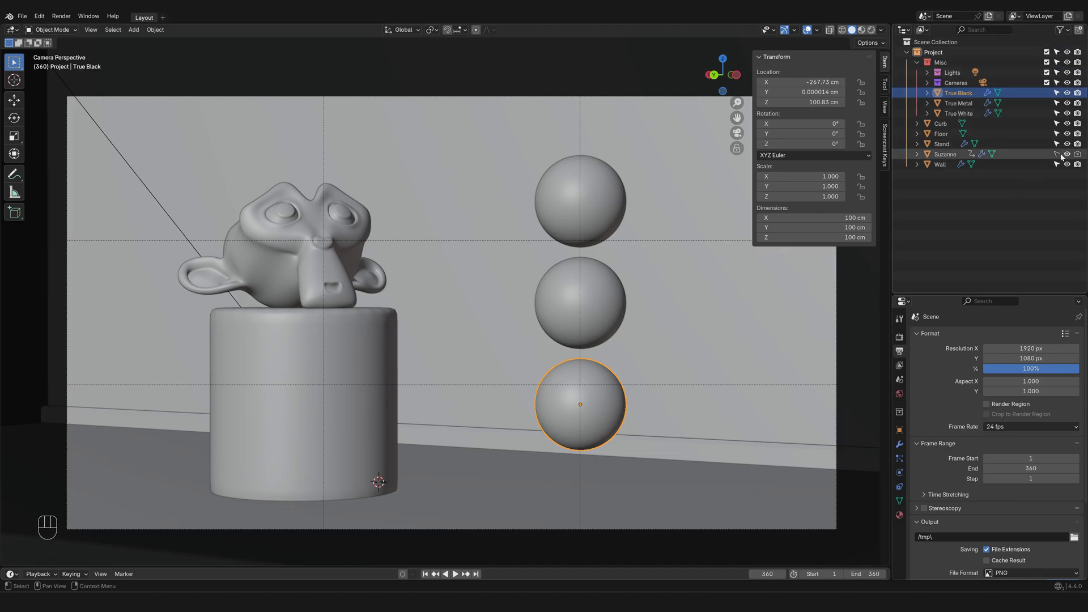
pyautogui.moveTo(1059, 154)
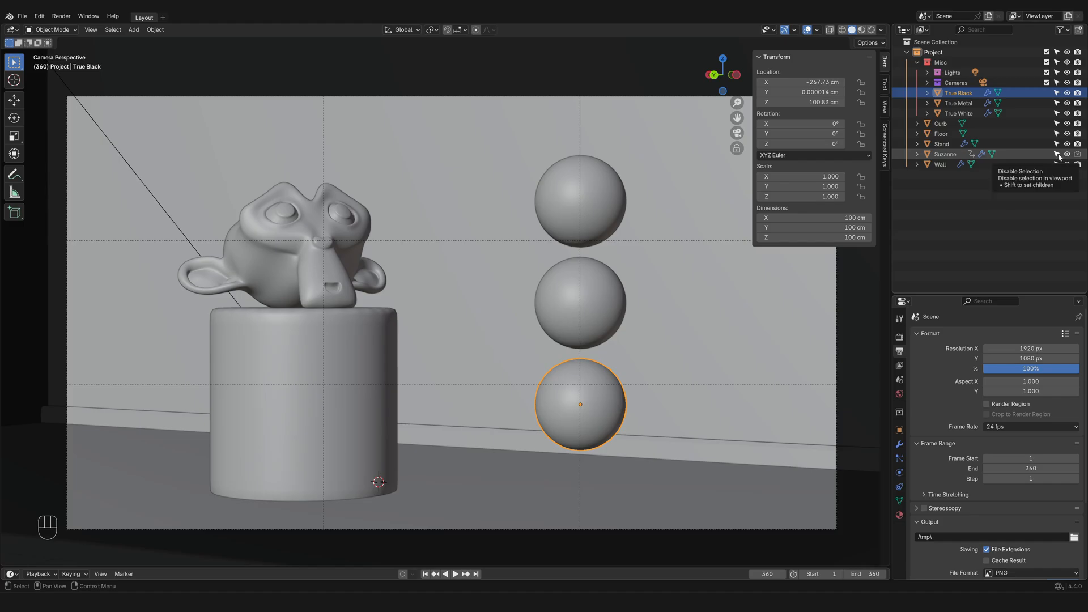
pyautogui.moveTo(1070, 154)
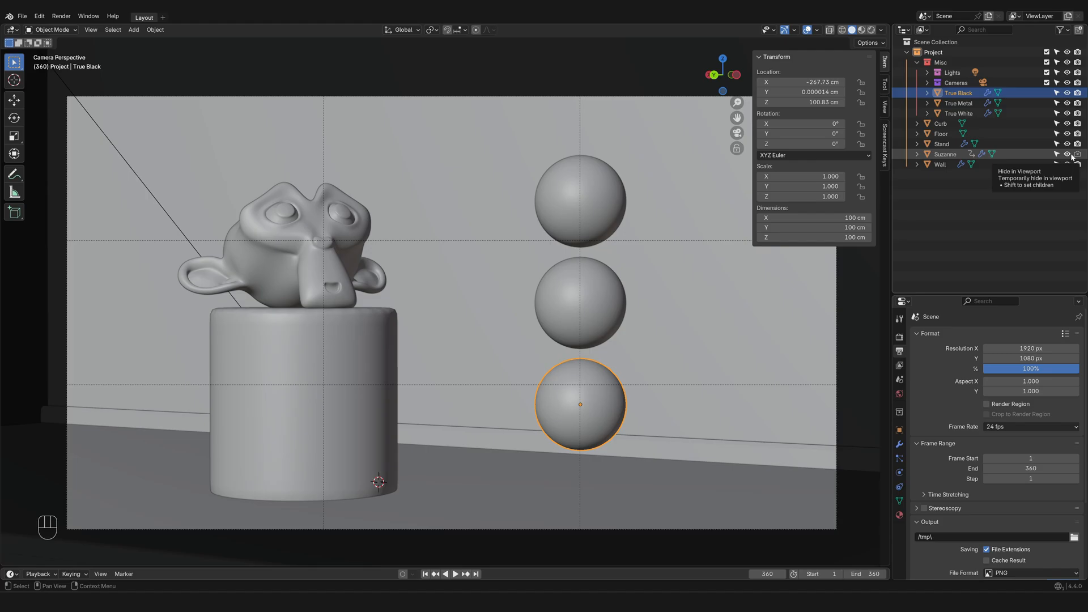
pyautogui.moveTo(1077, 157)
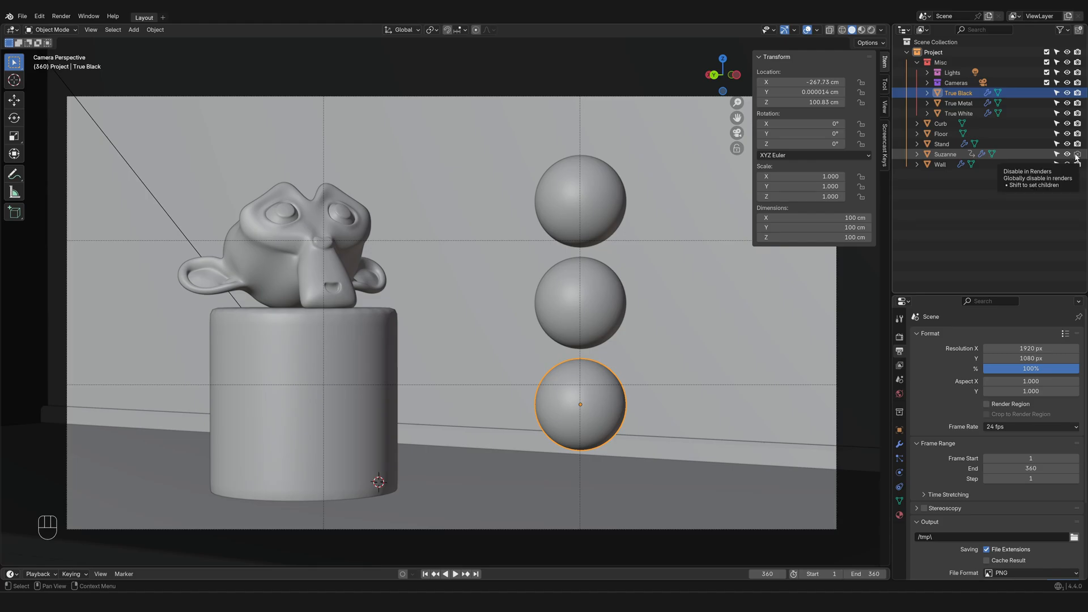
pyautogui.click(875, 29)
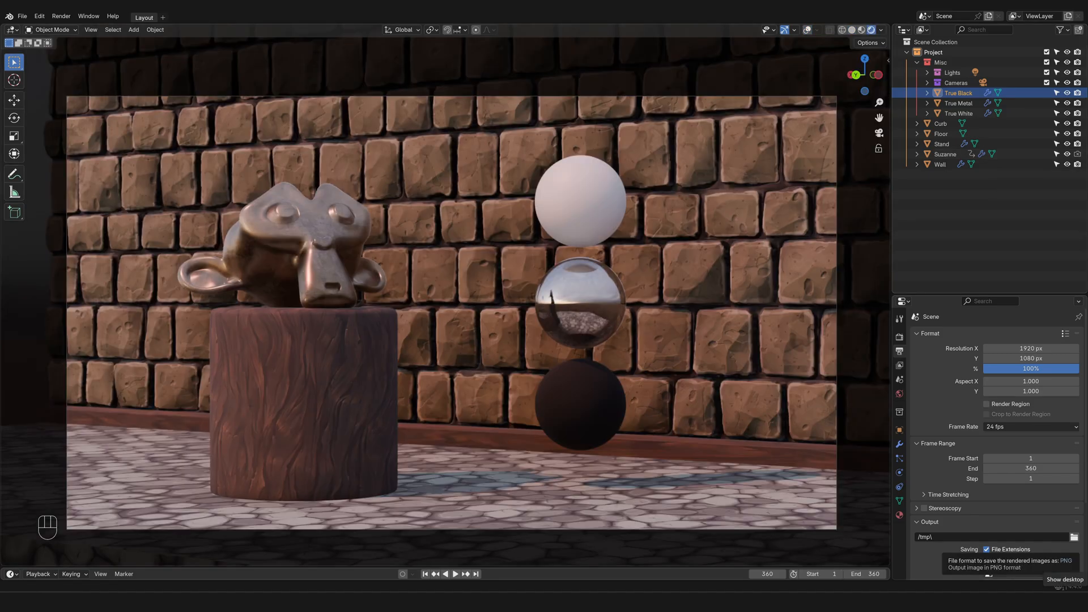